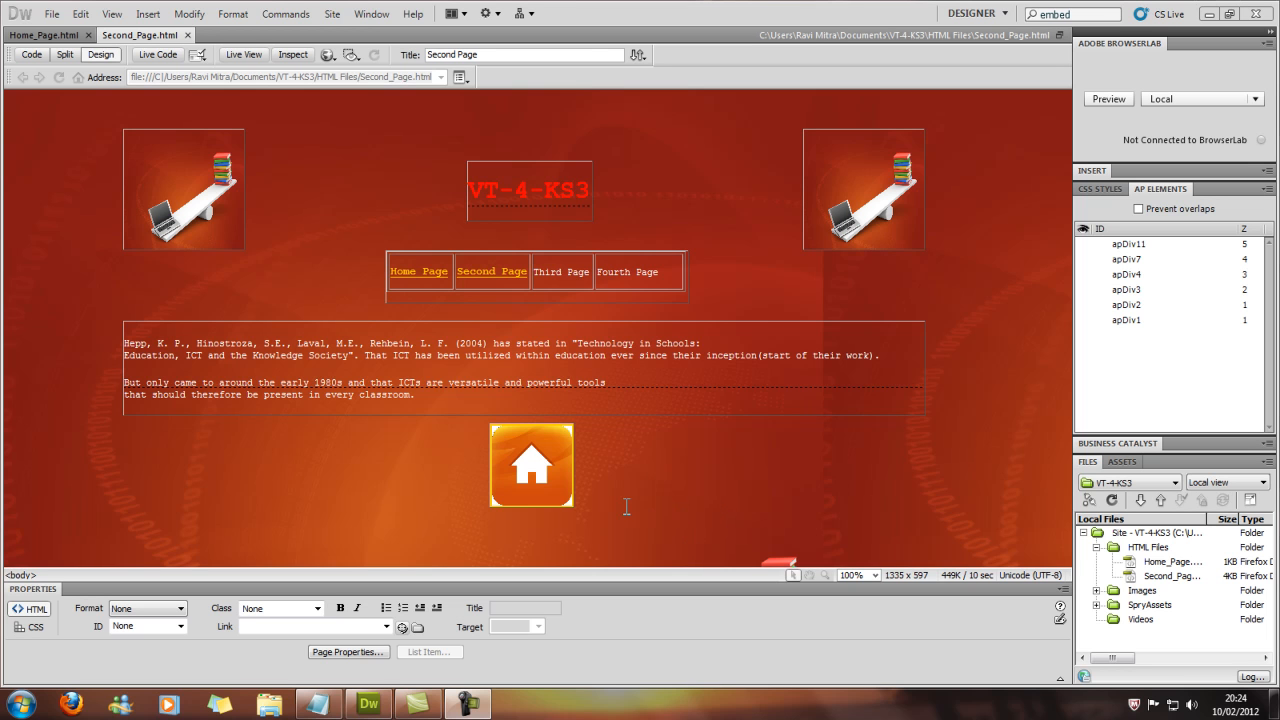
mouse_move(574, 472)
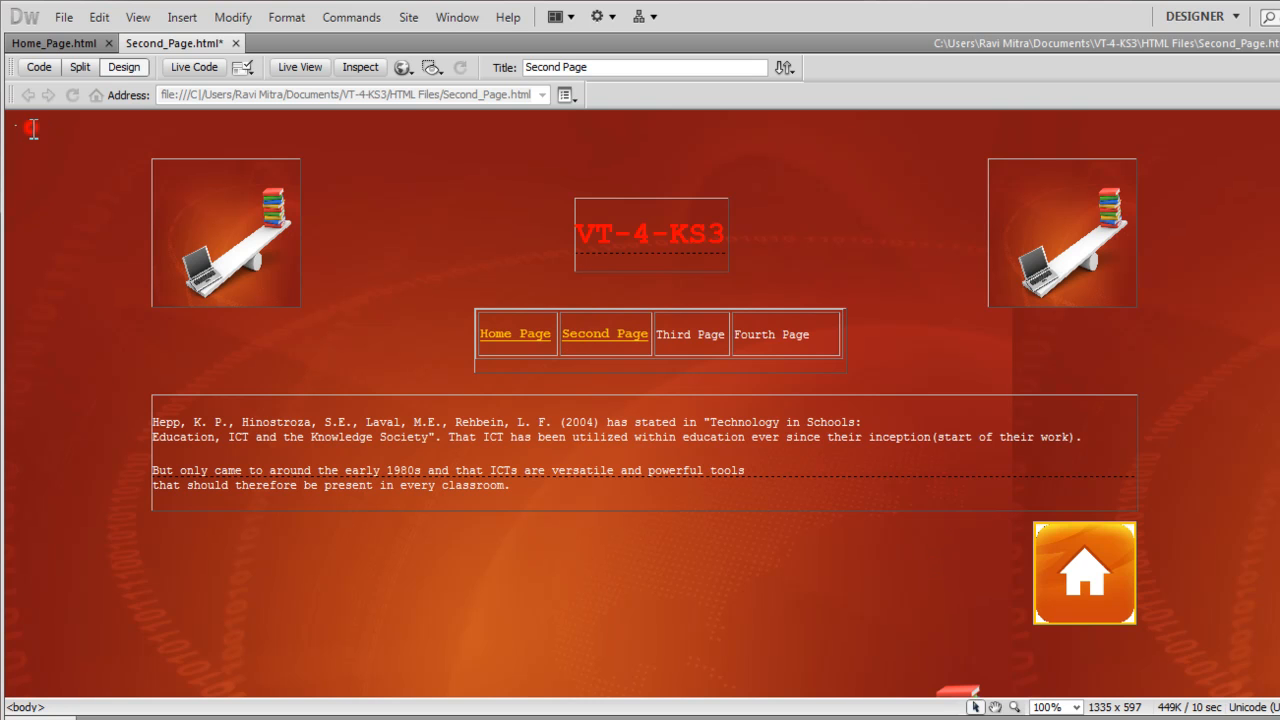
mouse_move(46, 164)
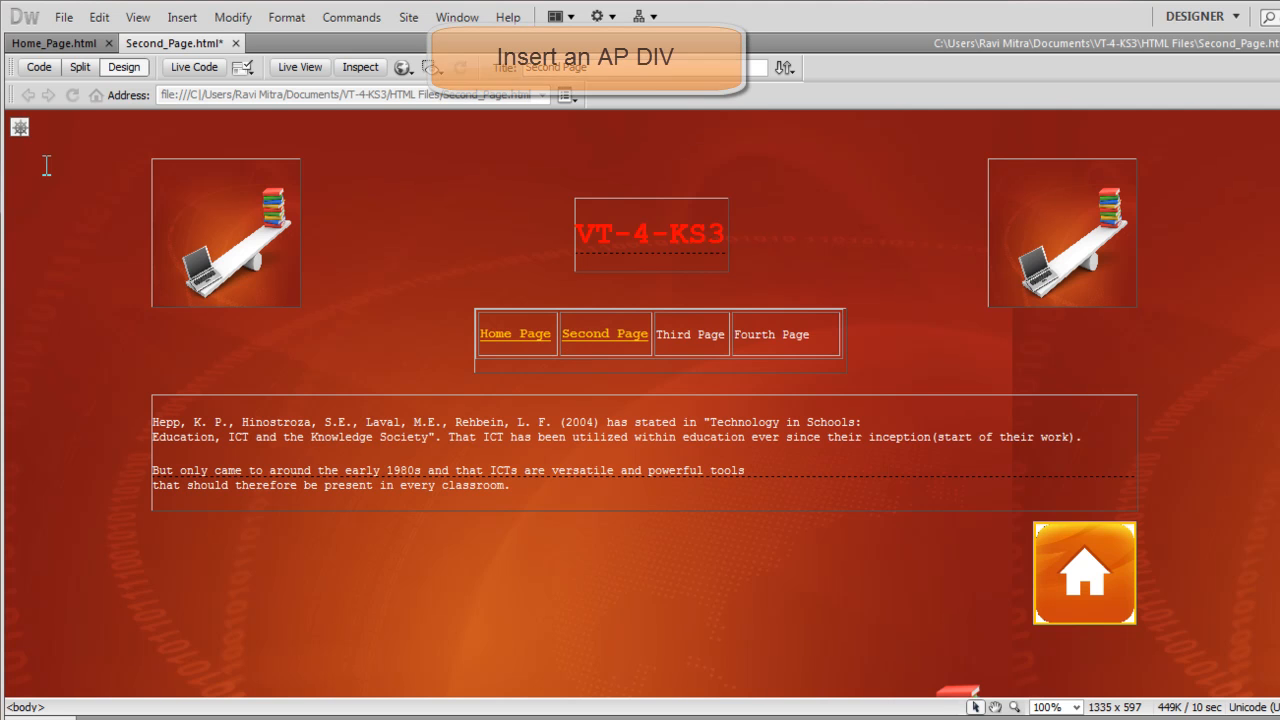
Insert an AP Div below the paragraph text and stretch it into a wide box.
left_click(180, 16)
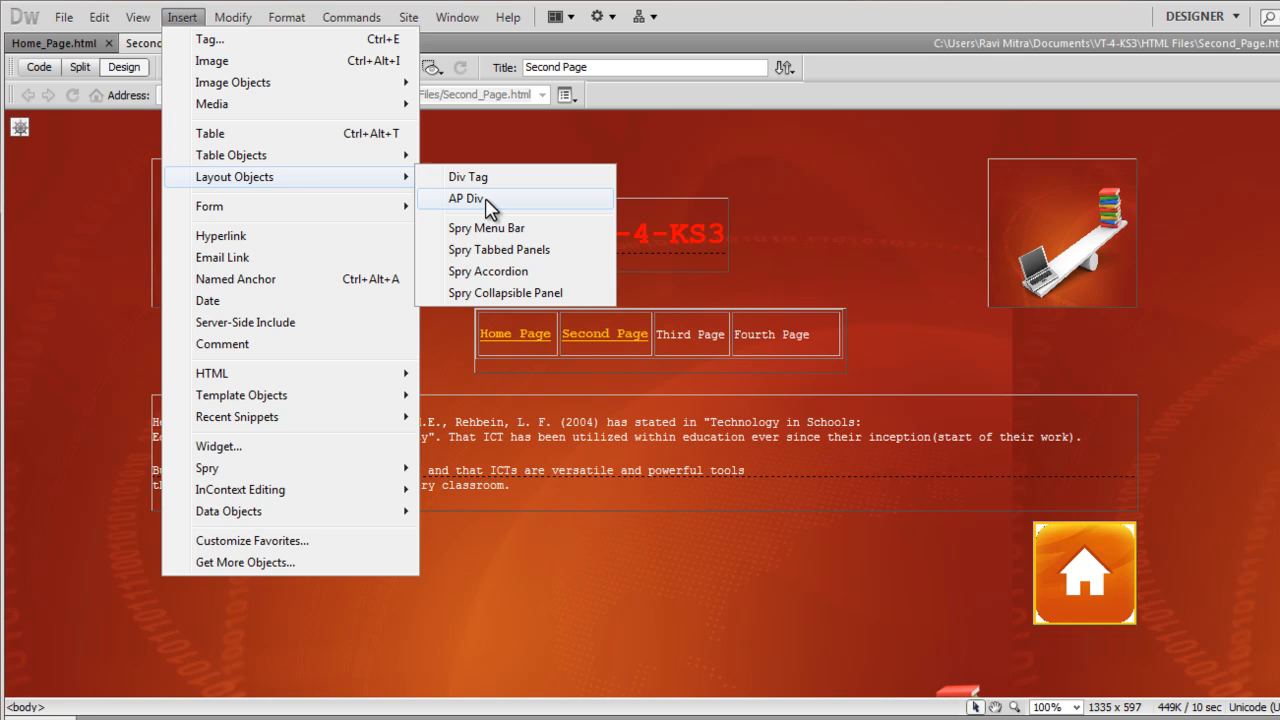
left_click(466, 198)
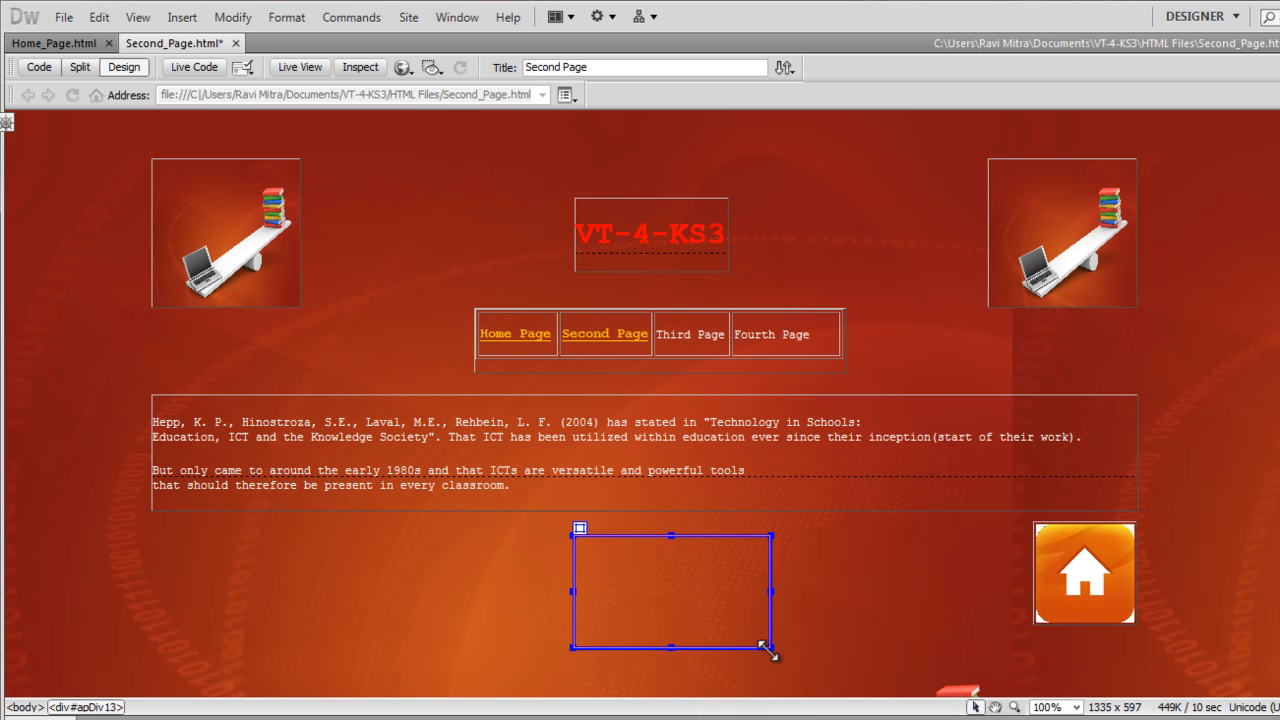
left_click_drag(770, 650, 968, 658)
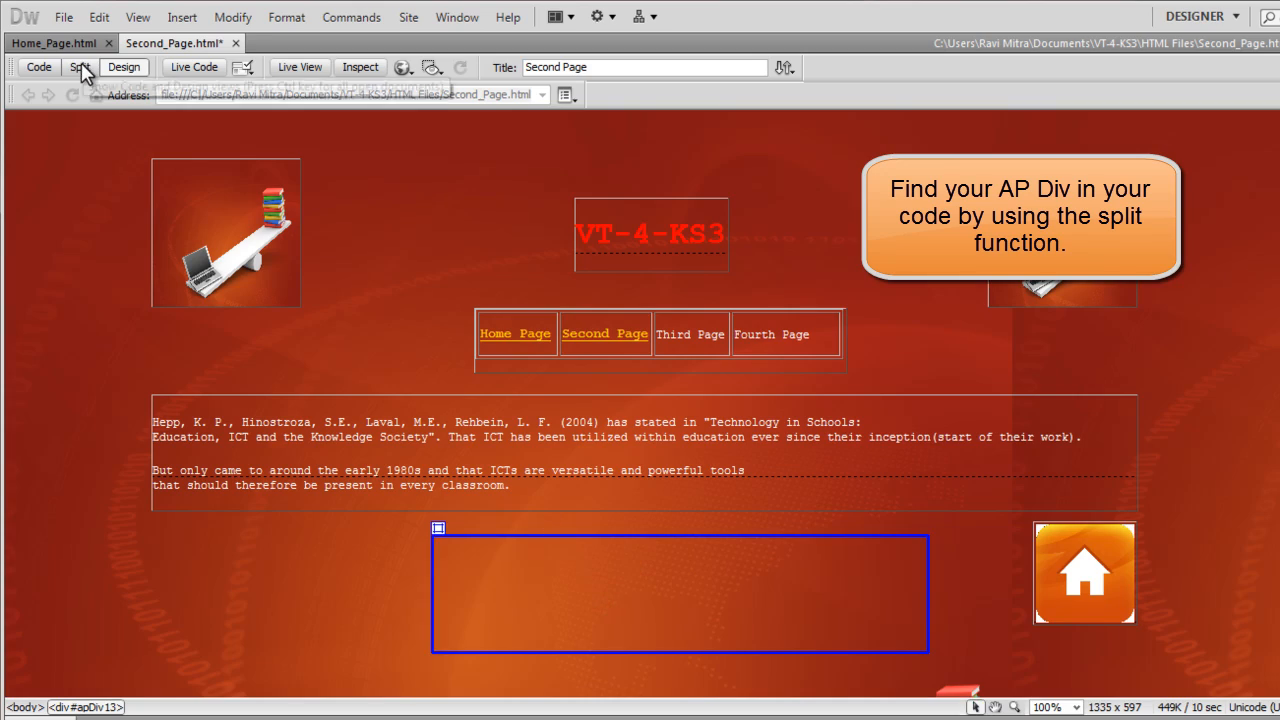
With Split view on, copy the scrolling marquee line from Notepad.
left_click(80, 66)
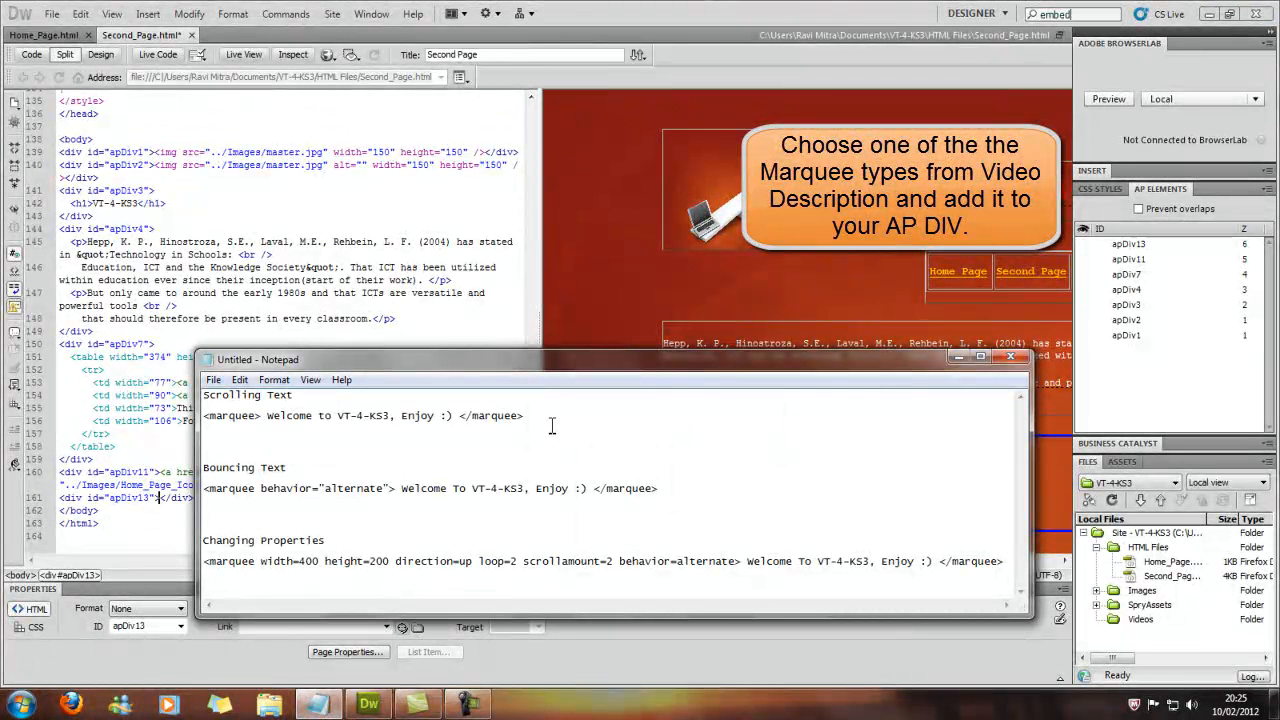
mouse_move(548, 420)
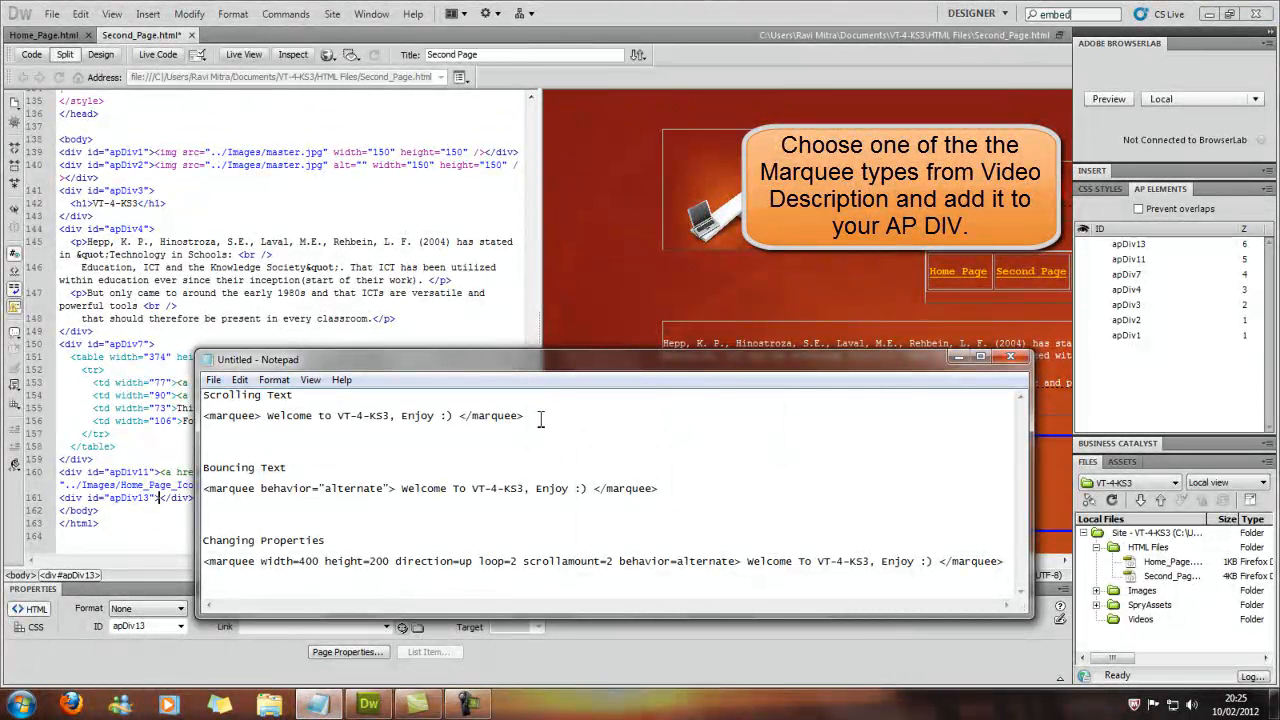
left_click_drag(204, 414, 524, 414)
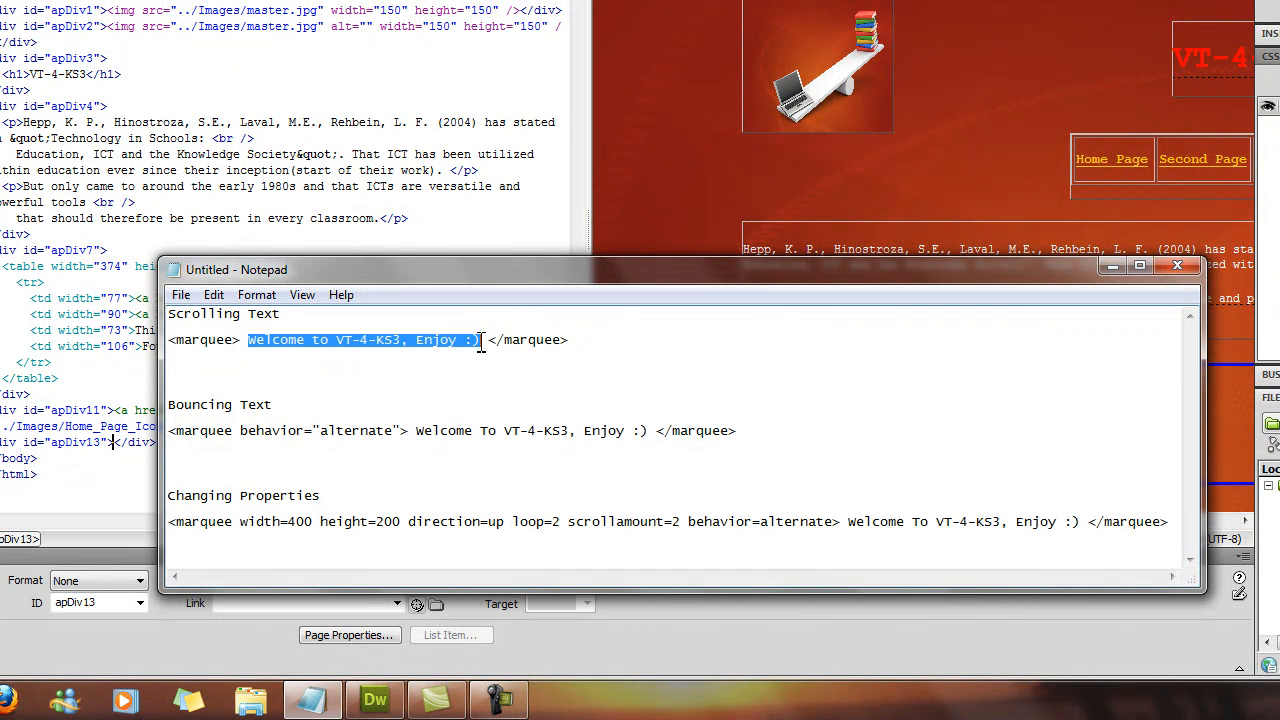
left_click(490, 340)
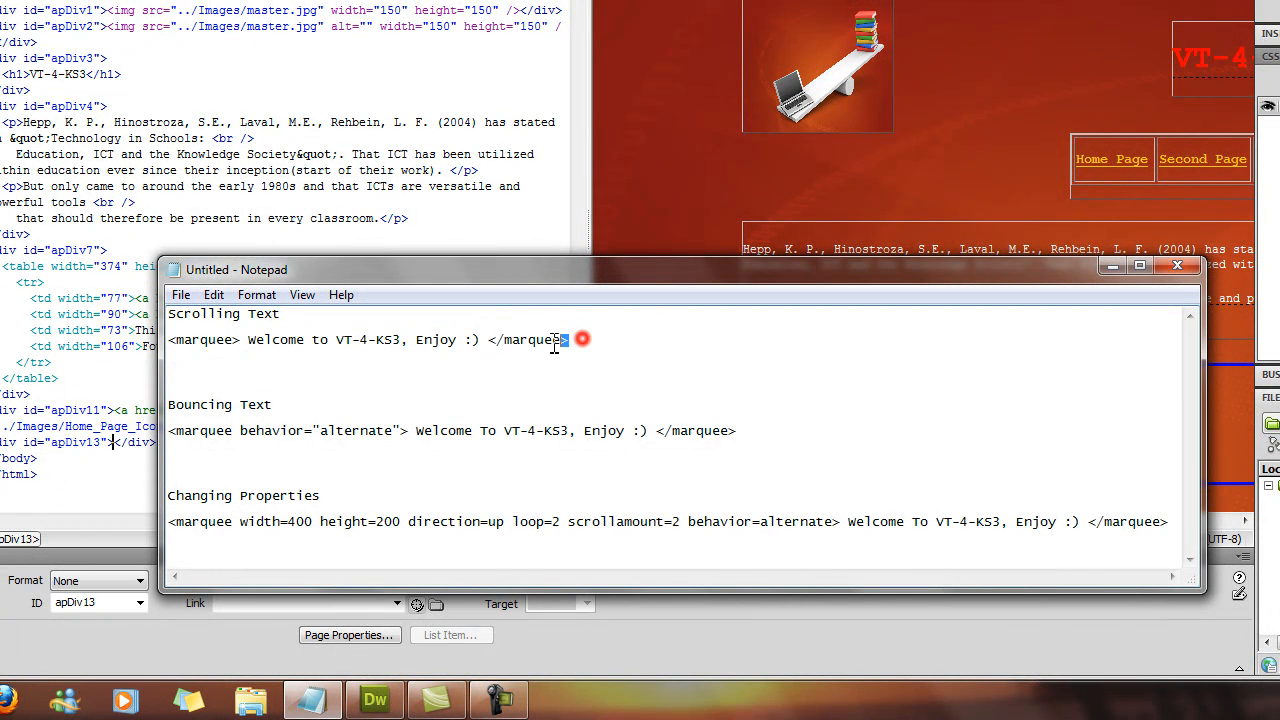
right_click(350, 340)
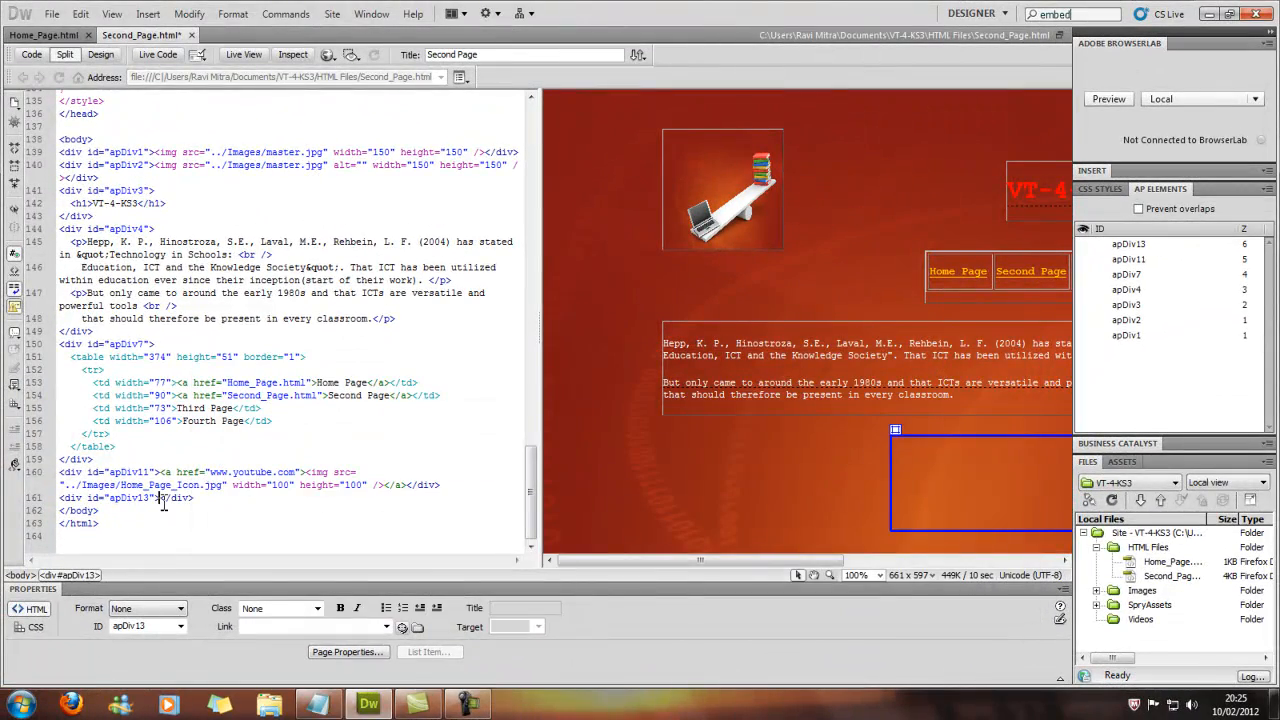
Paste the marquee line inside apDiv13's code so the box shows the welcome text.
right_click(160, 500)
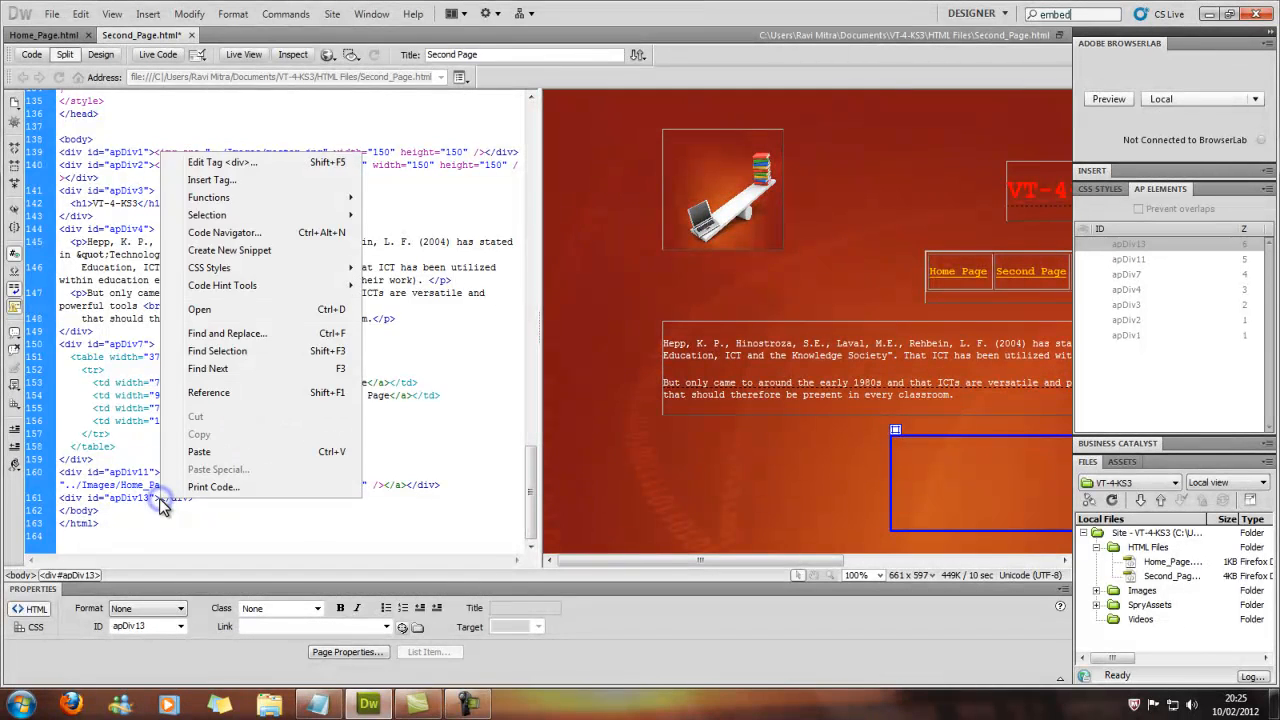
mouse_move(216, 452)
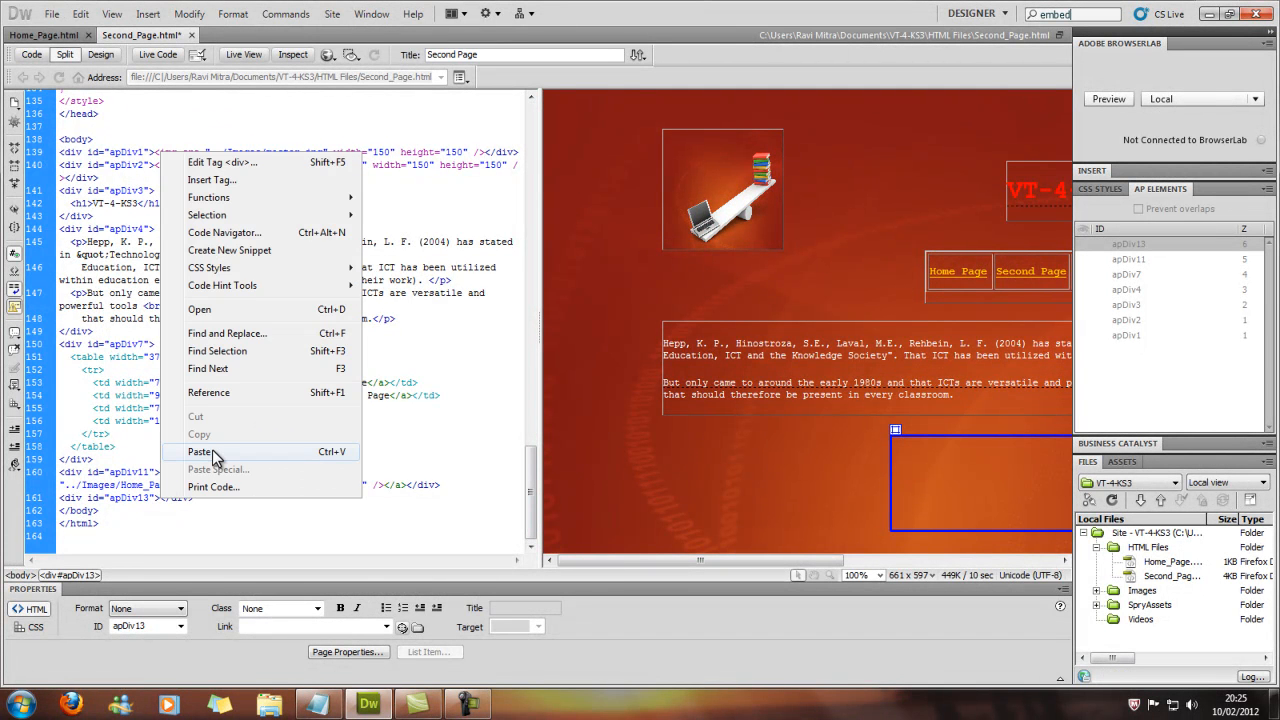
left_click(200, 452)
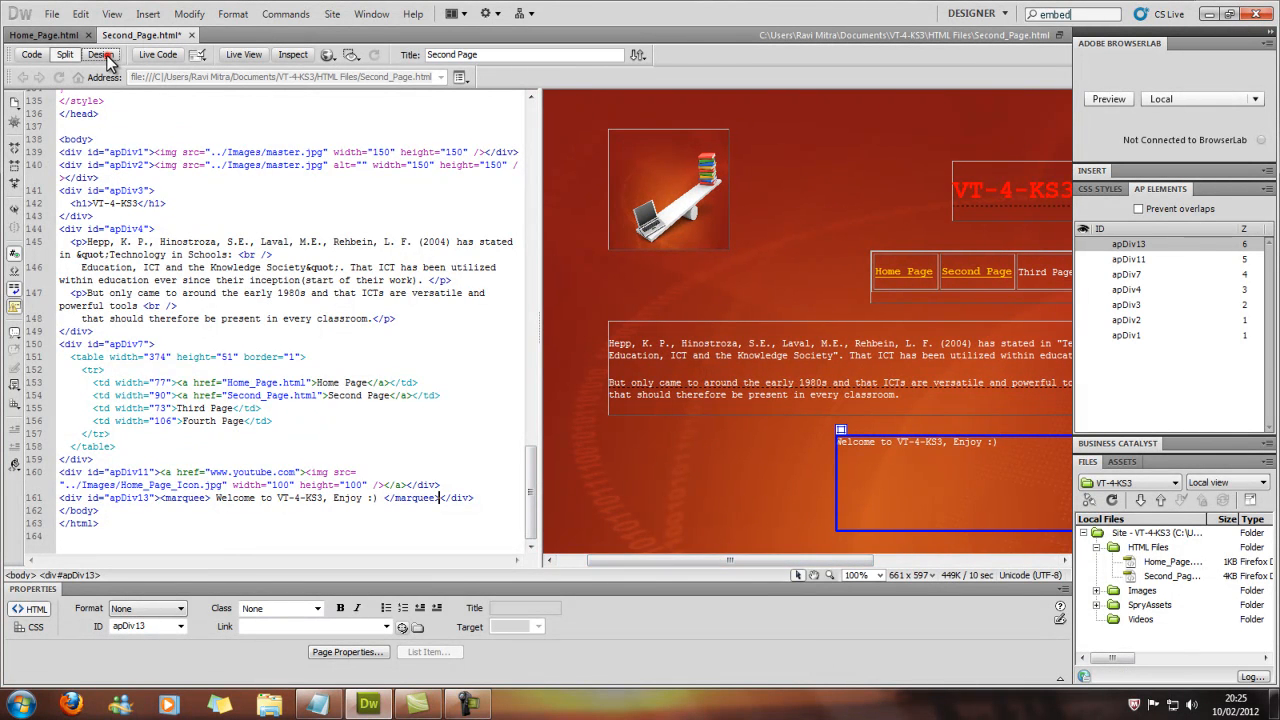
Switch through Design, Live Code and Live View modes to preview the marquee.
left_click(100, 54)
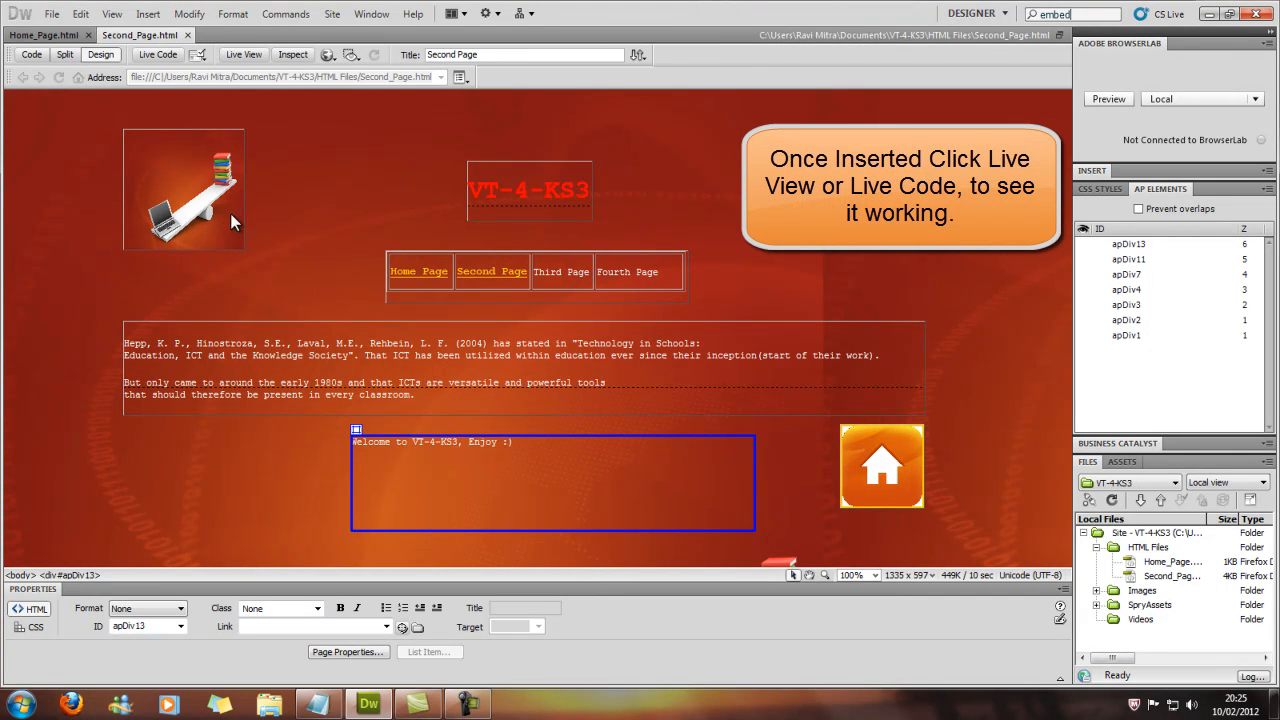
mouse_move(232, 260)
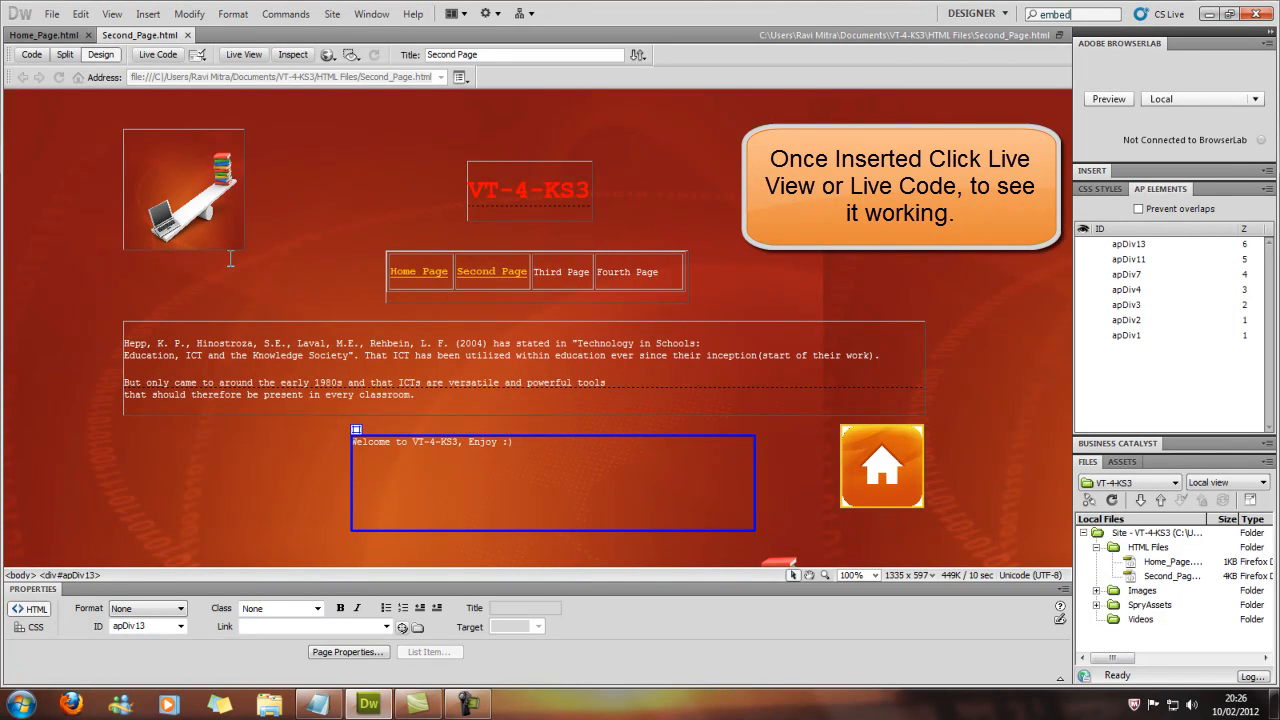
mouse_move(156, 54)
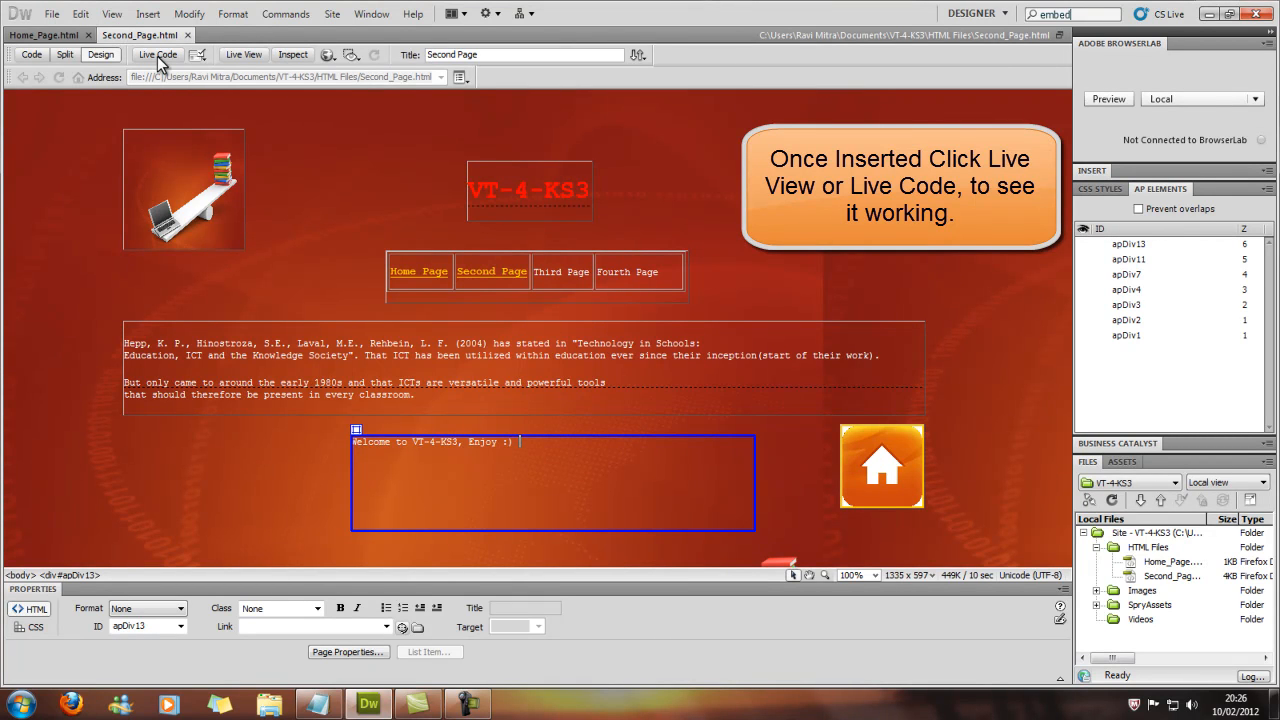
left_click(158, 54)
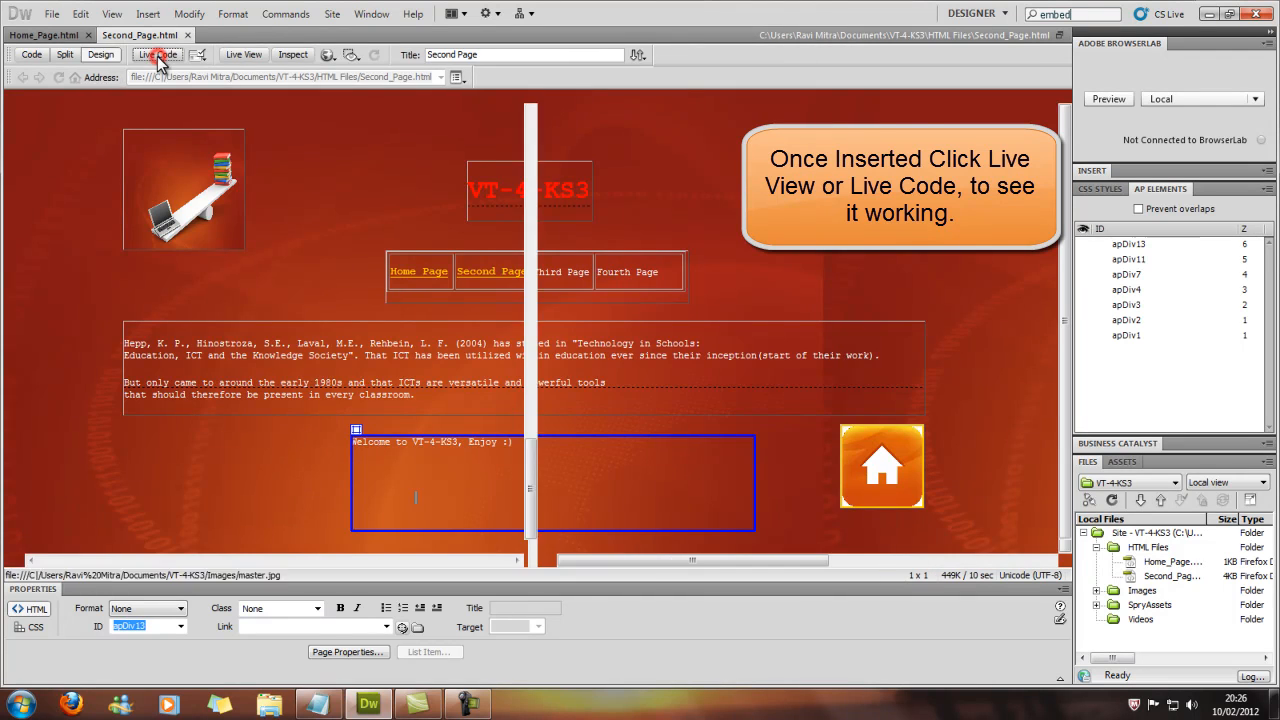
left_click(64, 54)
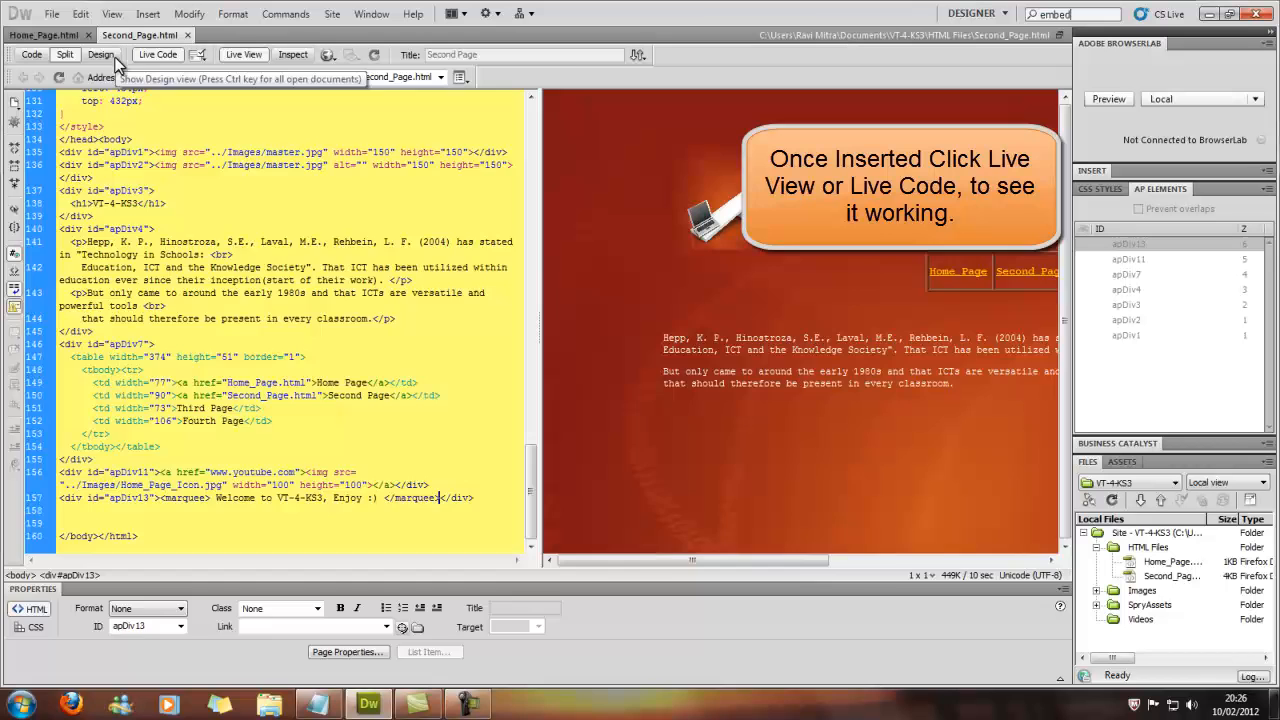
left_click(100, 54)
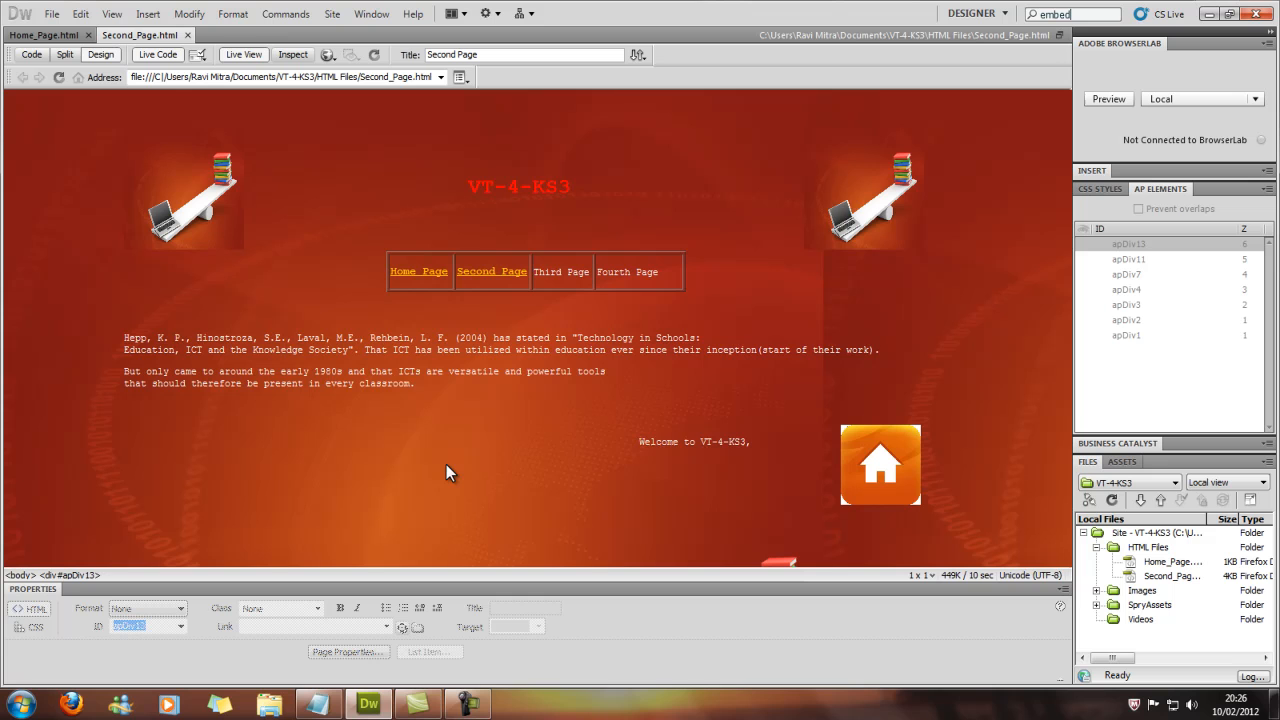
Complete the marquee text with 'Enjoy :)', check it scrolling in Live View, then return to editing.
type("Enjoy :)")
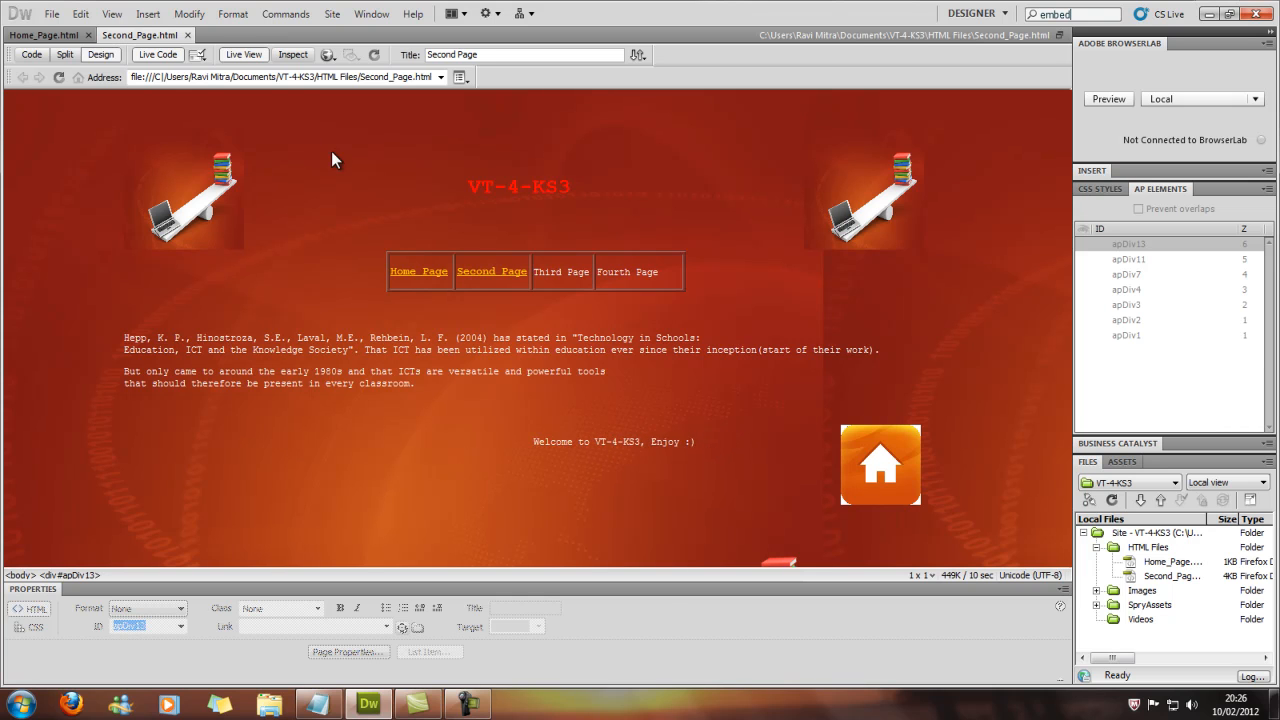
left_click(156, 54)
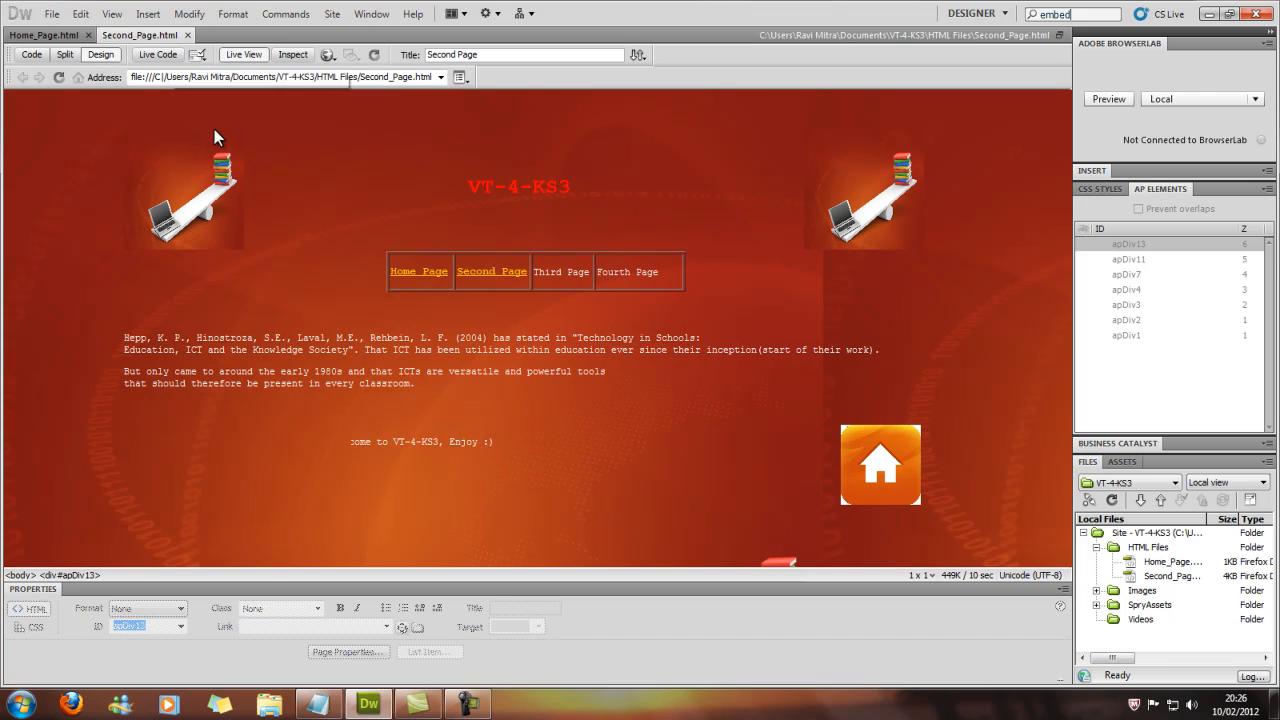
left_click(244, 54)
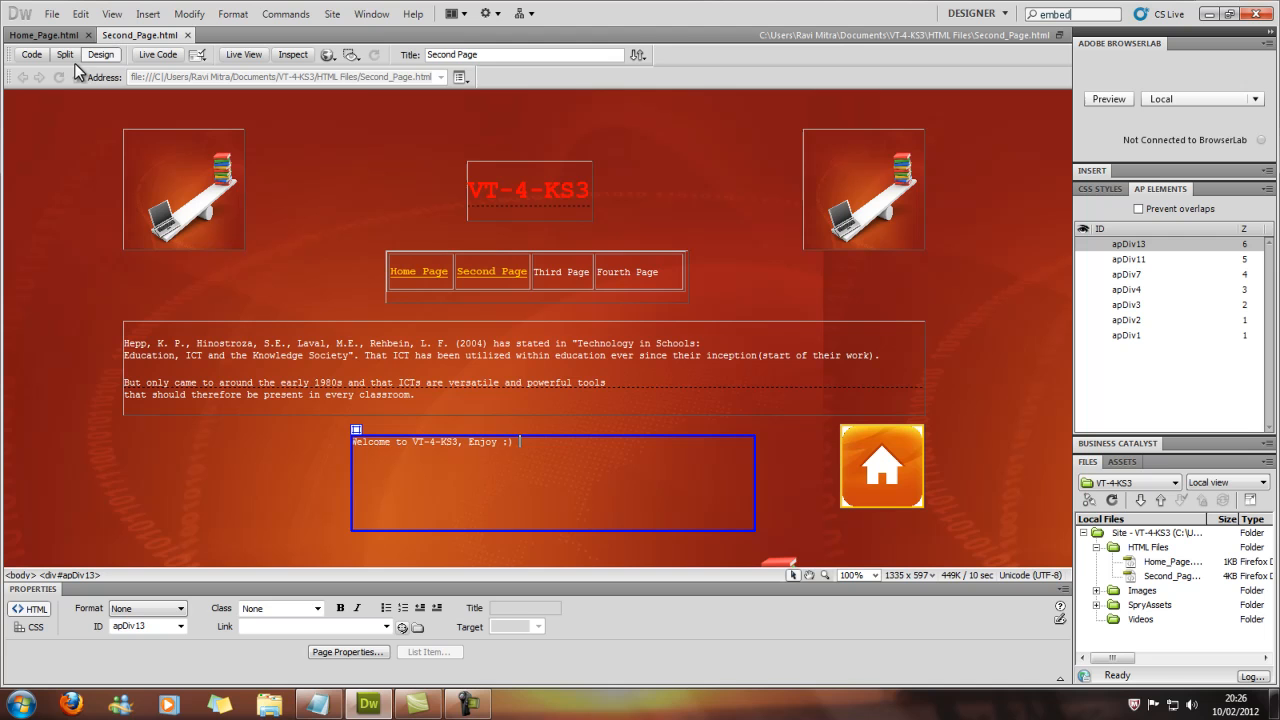
mouse_move(64, 54)
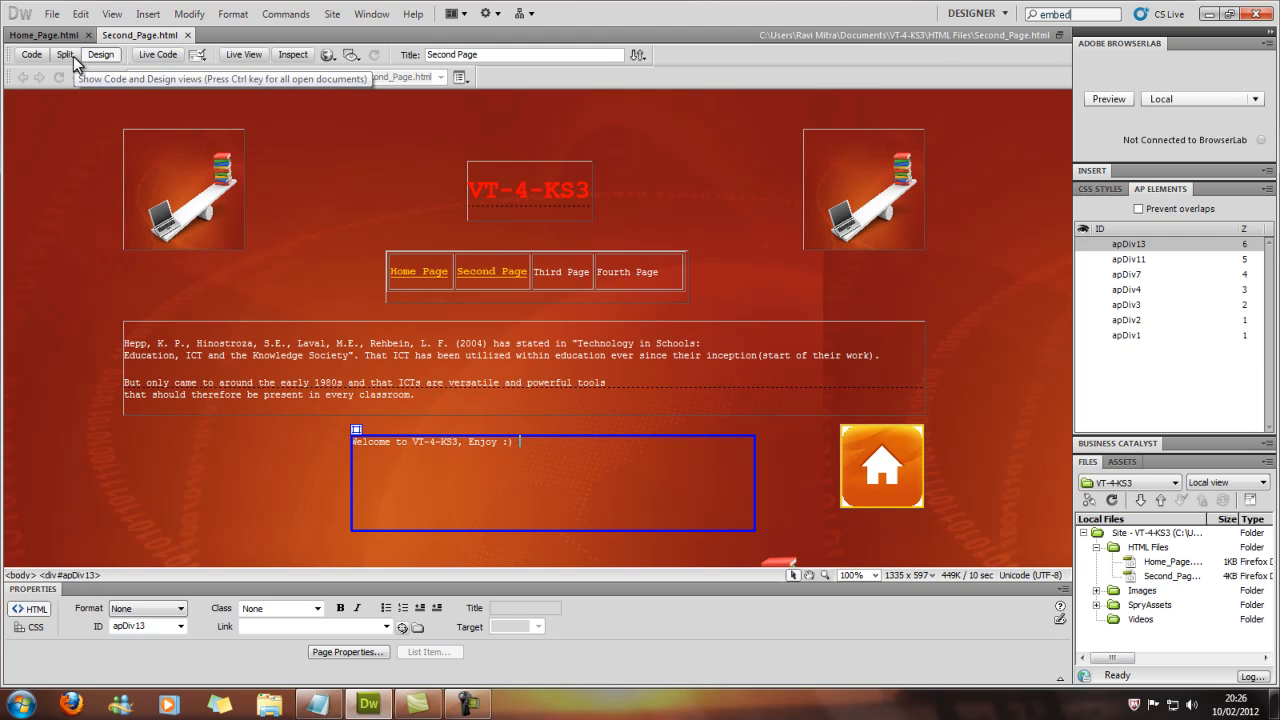
In Split view, select and copy Notepad's behavior="alternate" bouncing marquee line.
left_click(64, 54)
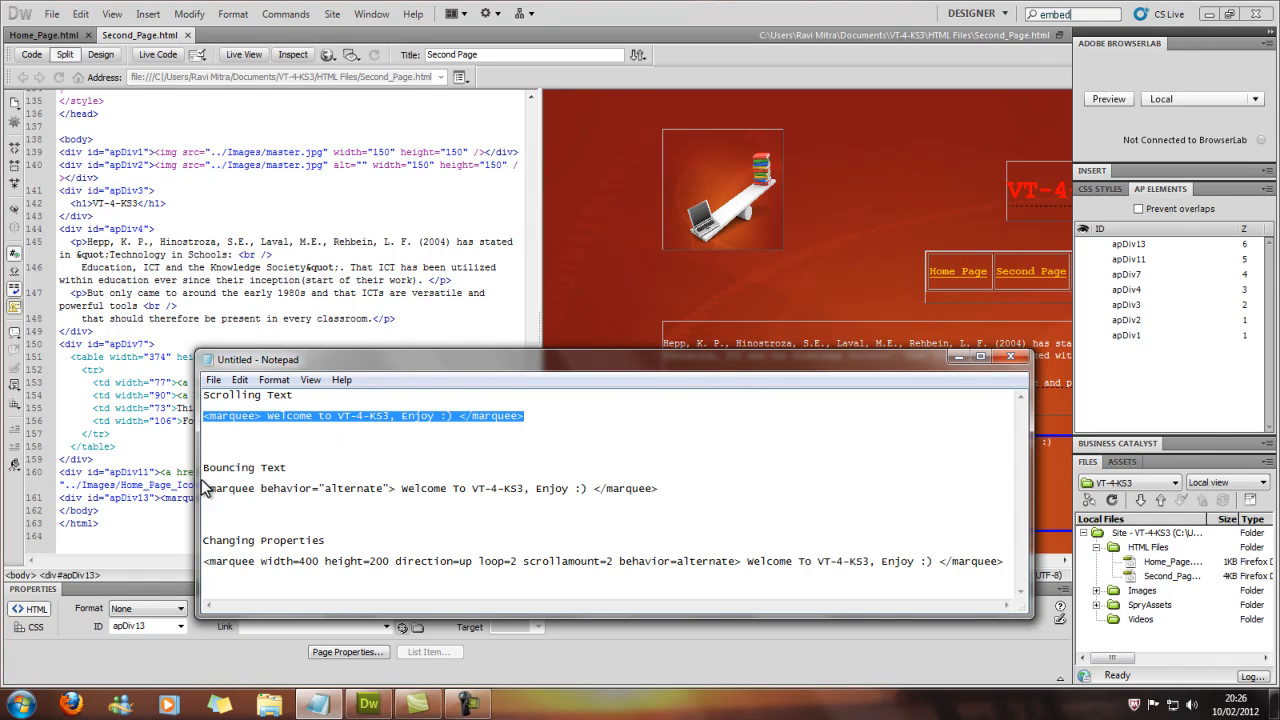
left_click_drag(204, 488, 660, 488)
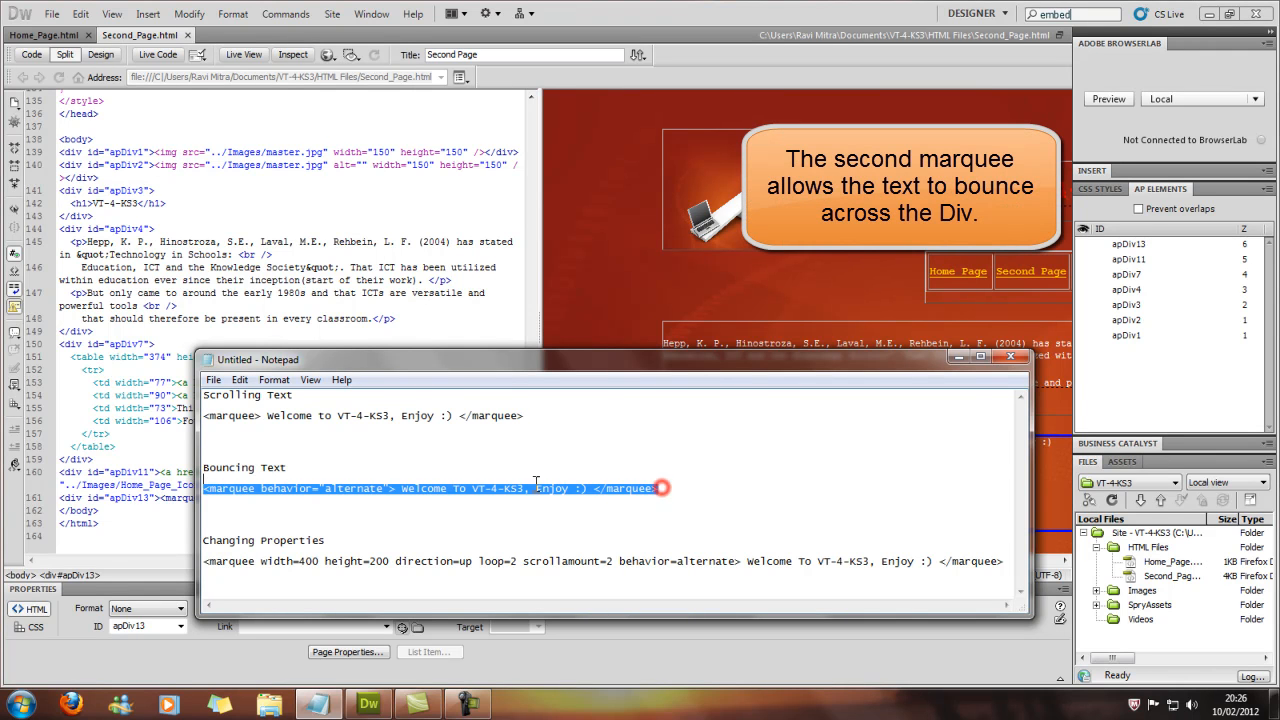
right_click(216, 488)
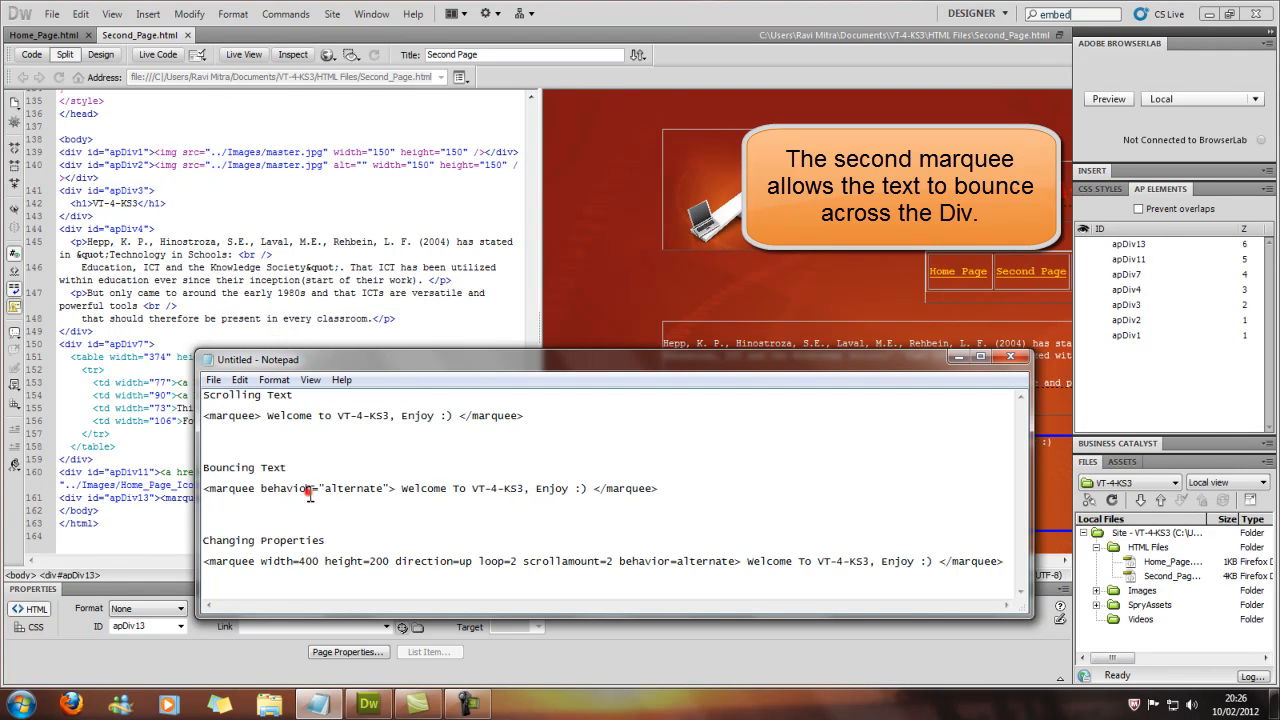
double_click(288, 488)
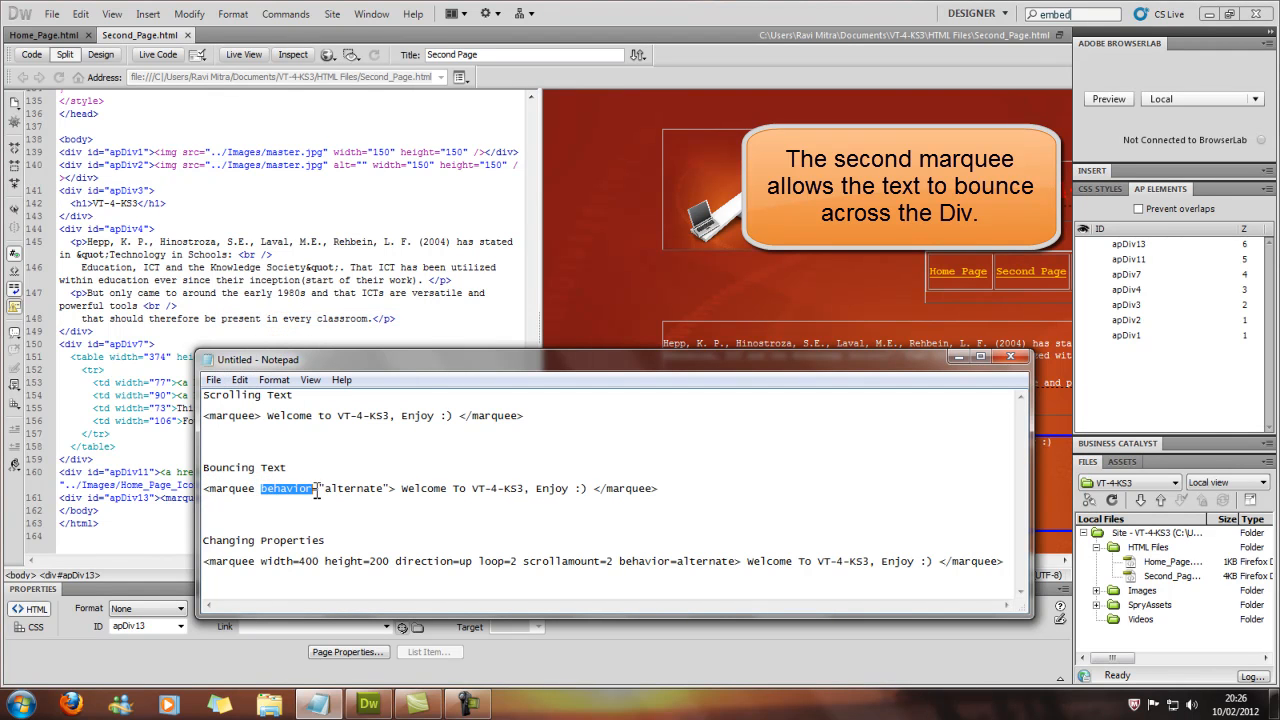
mouse_move(376, 506)
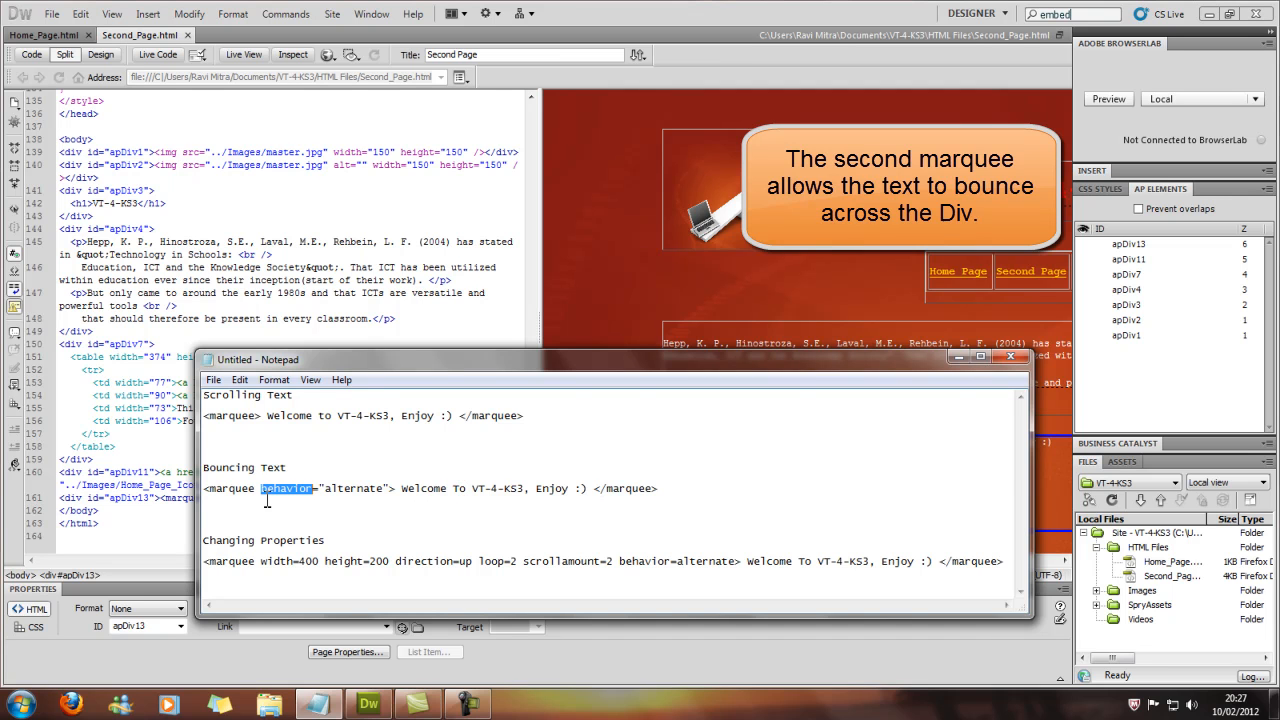
mouse_move(1096, 332)
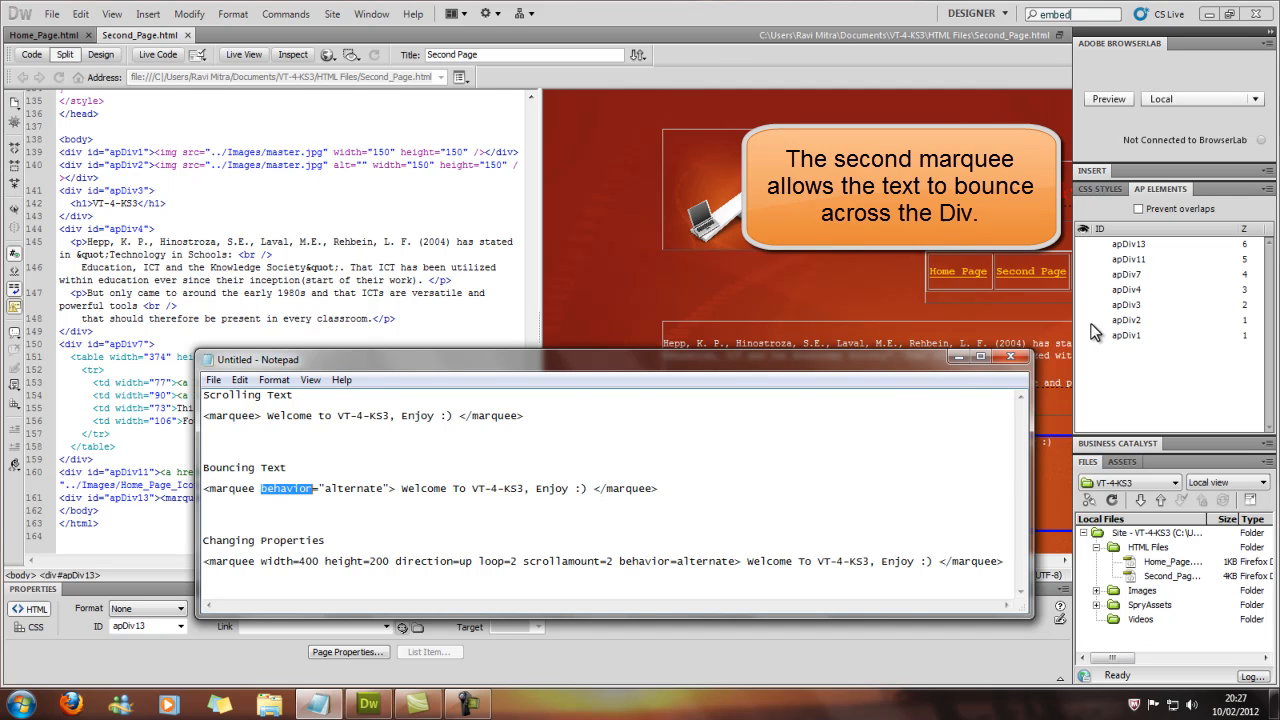
Back in the page code, paste the bouncing marquee over apDiv13's marquee.
left_click(1012, 358)
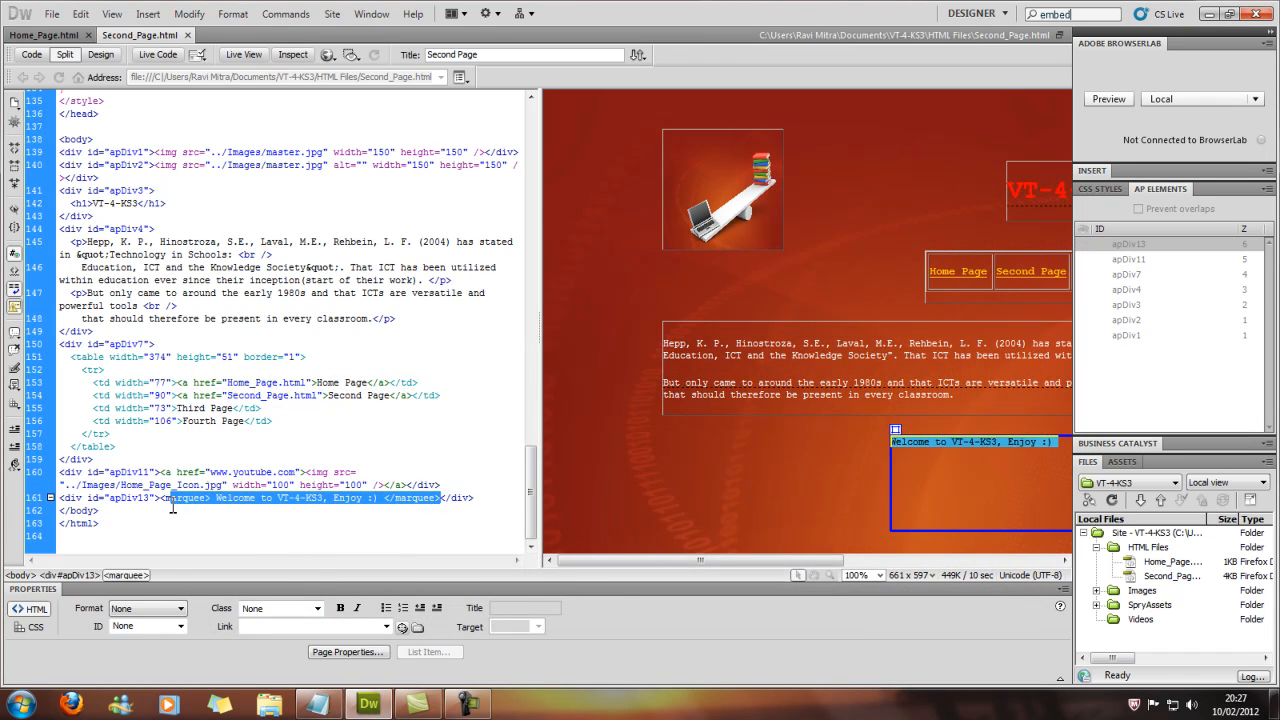
right_click(360, 498)
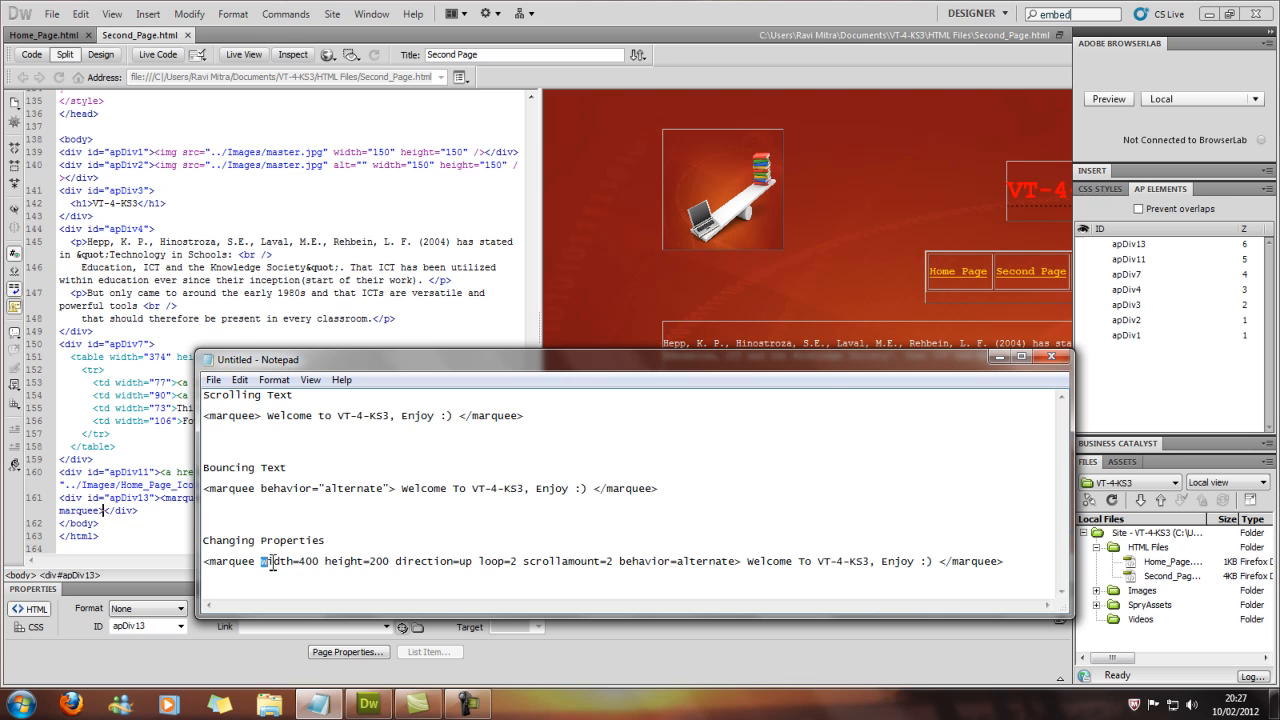
Examine the Changing Properties marquee's width, height, loop and scroll amount values in Notepad.
left_click_drag(260, 560, 384, 560)
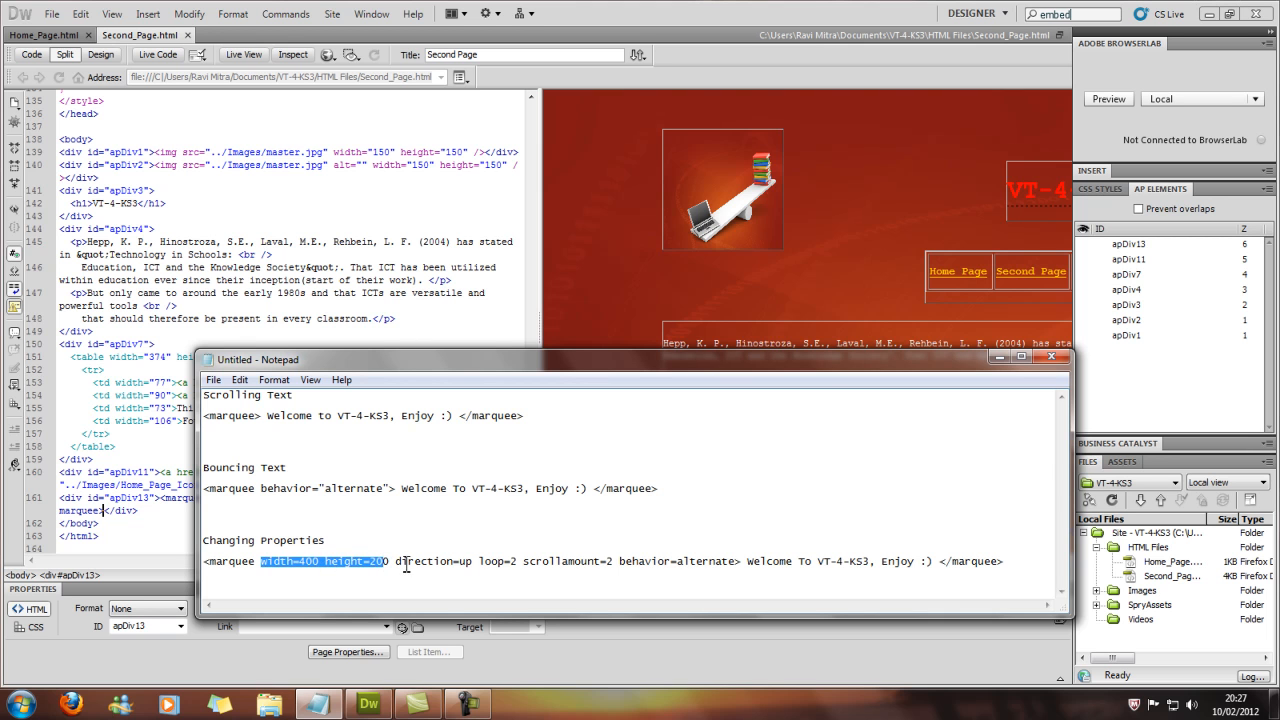
left_click(482, 560)
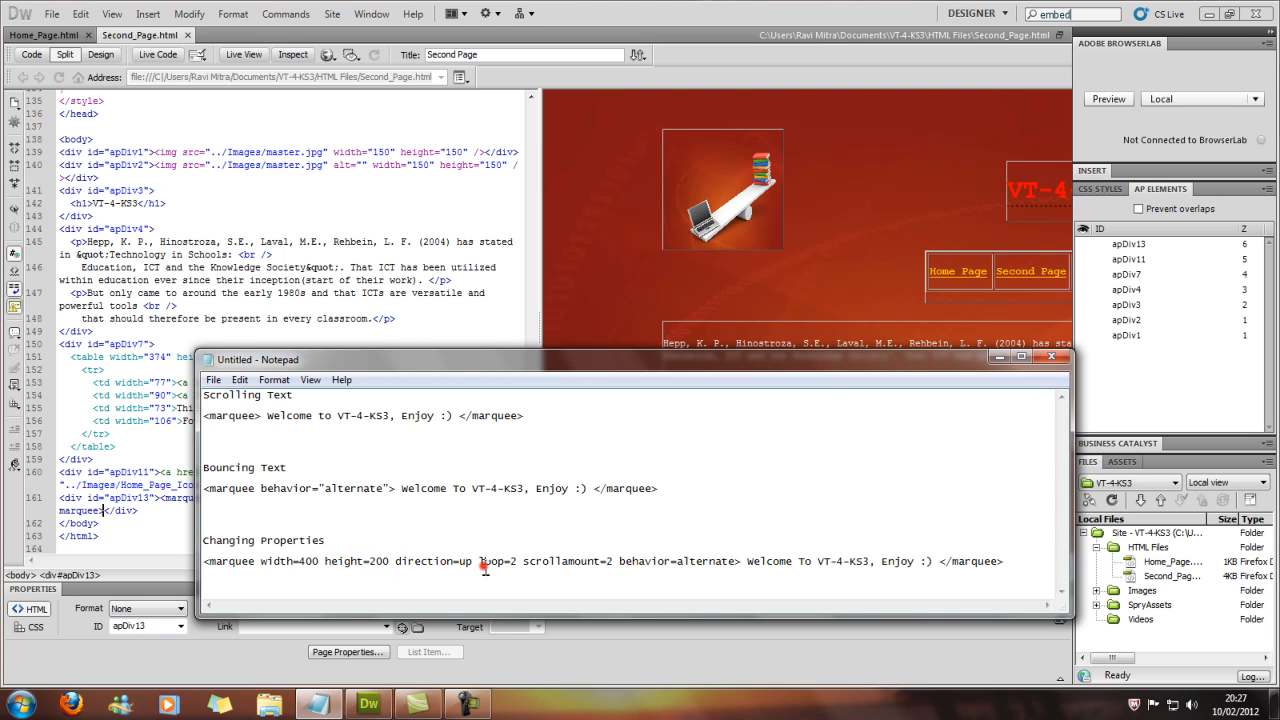
double_click(500, 560)
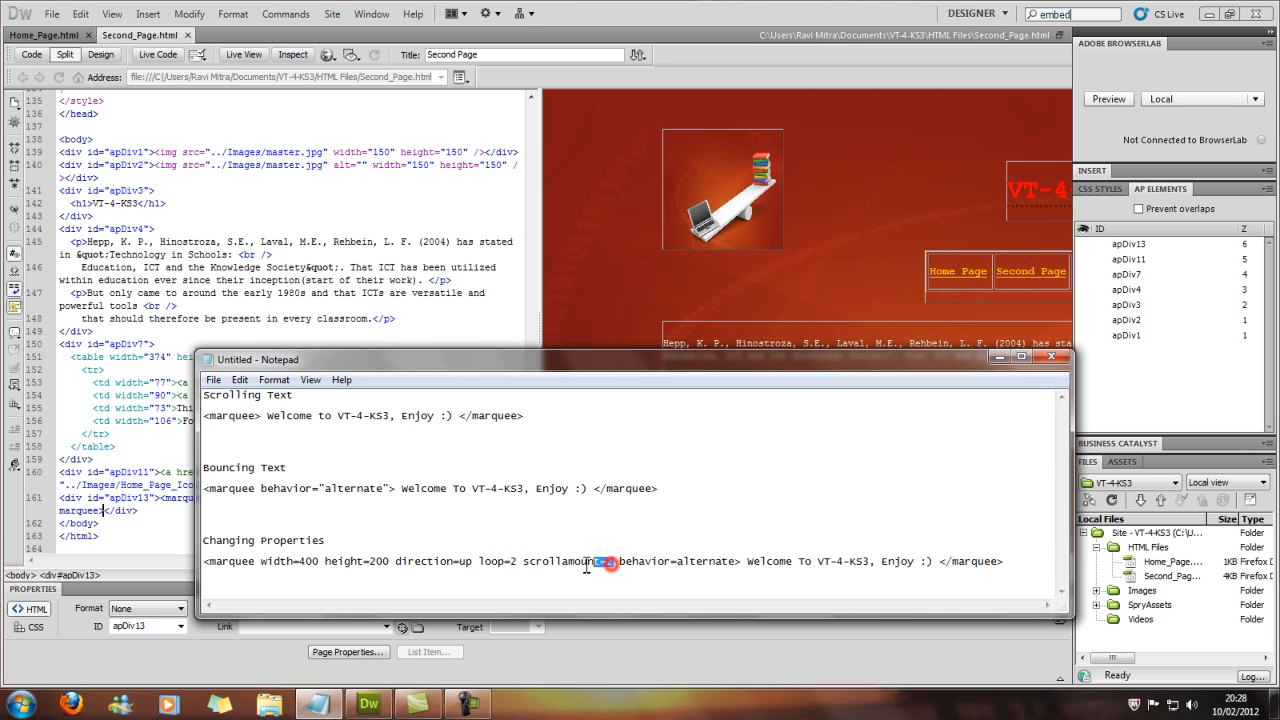
double_click(568, 560)
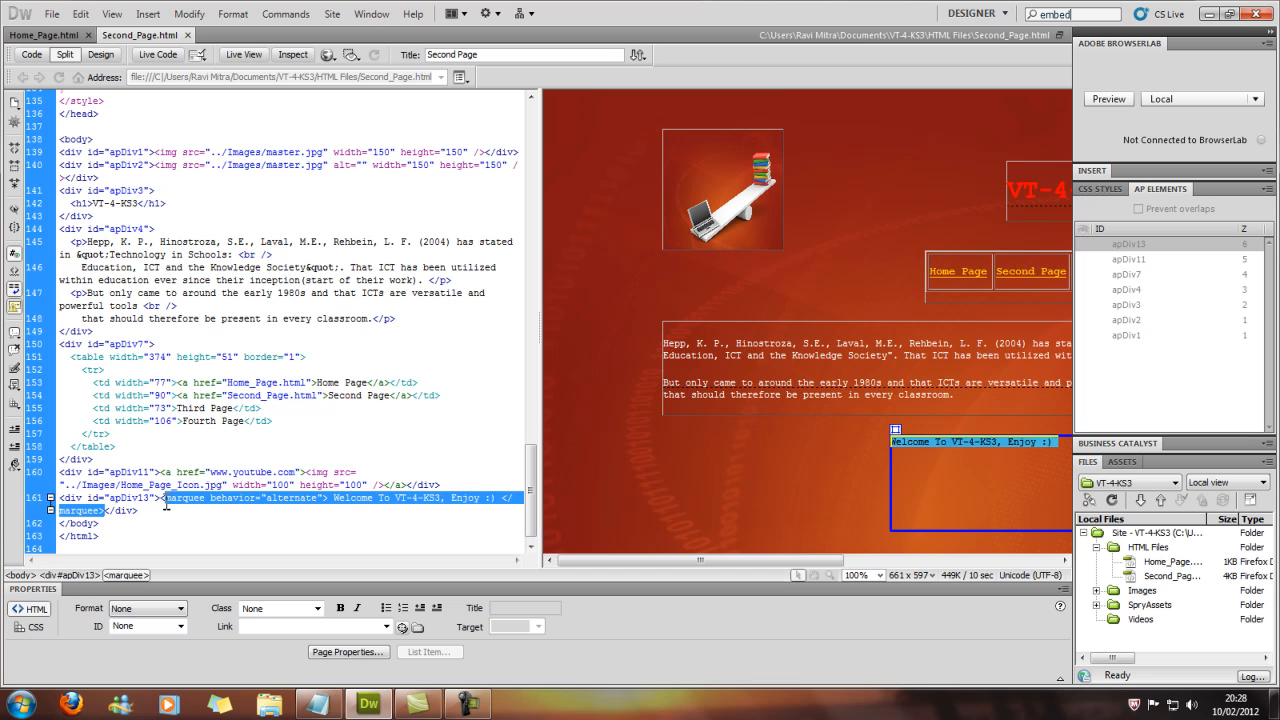
Paste the custom-properties marquee over the old marquee code in the AP Div.
right_click(200, 490)
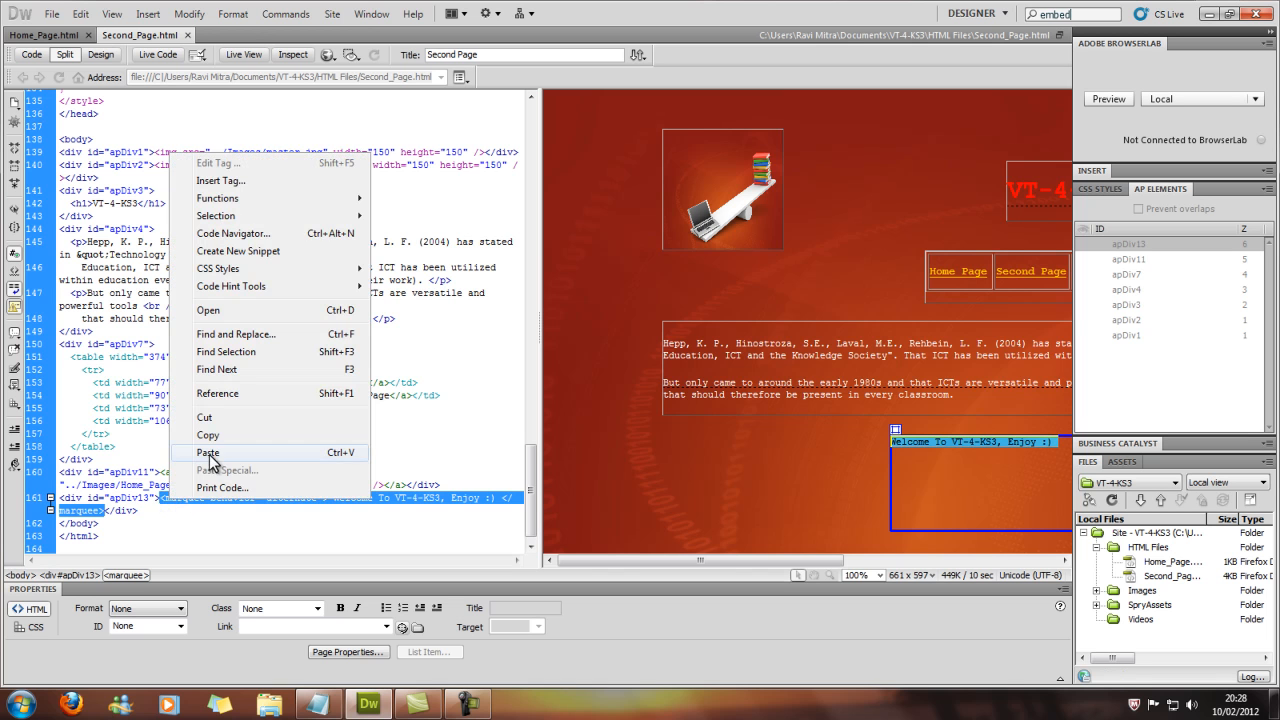
left_click(208, 452)
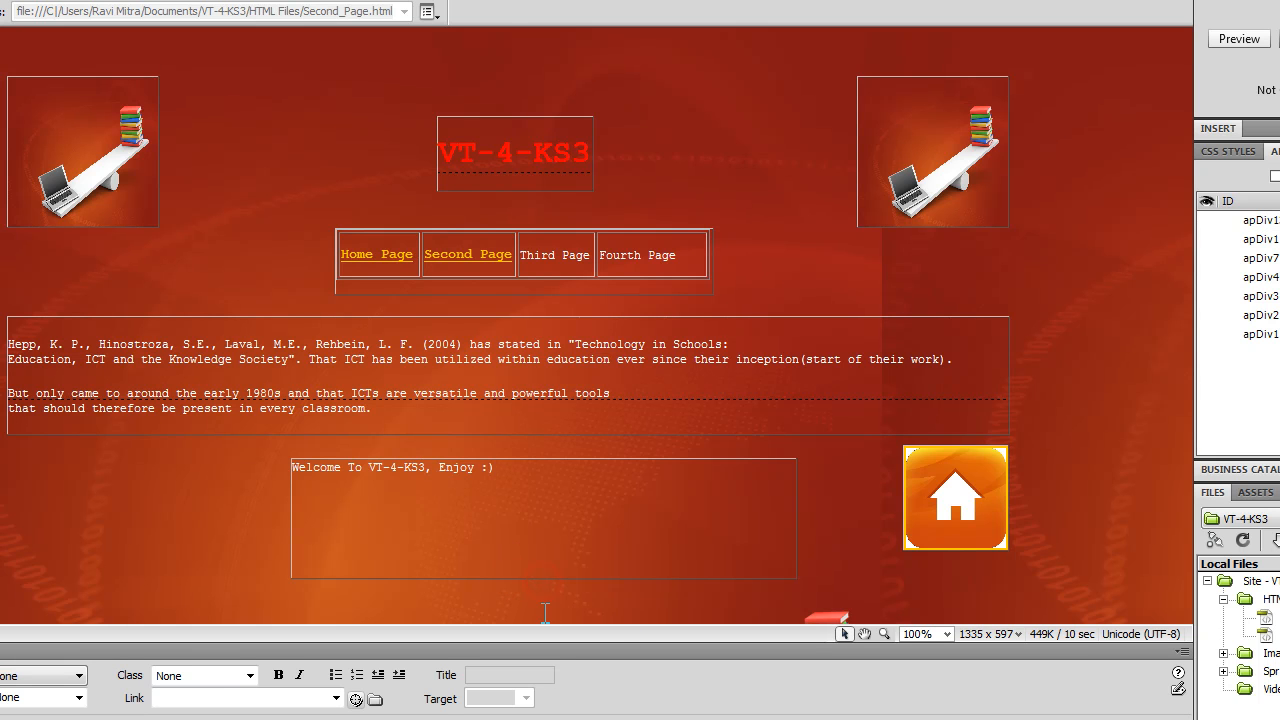
Turn on Live View so the welcome marquee moves inside its AP Div.
left_click(544, 520)
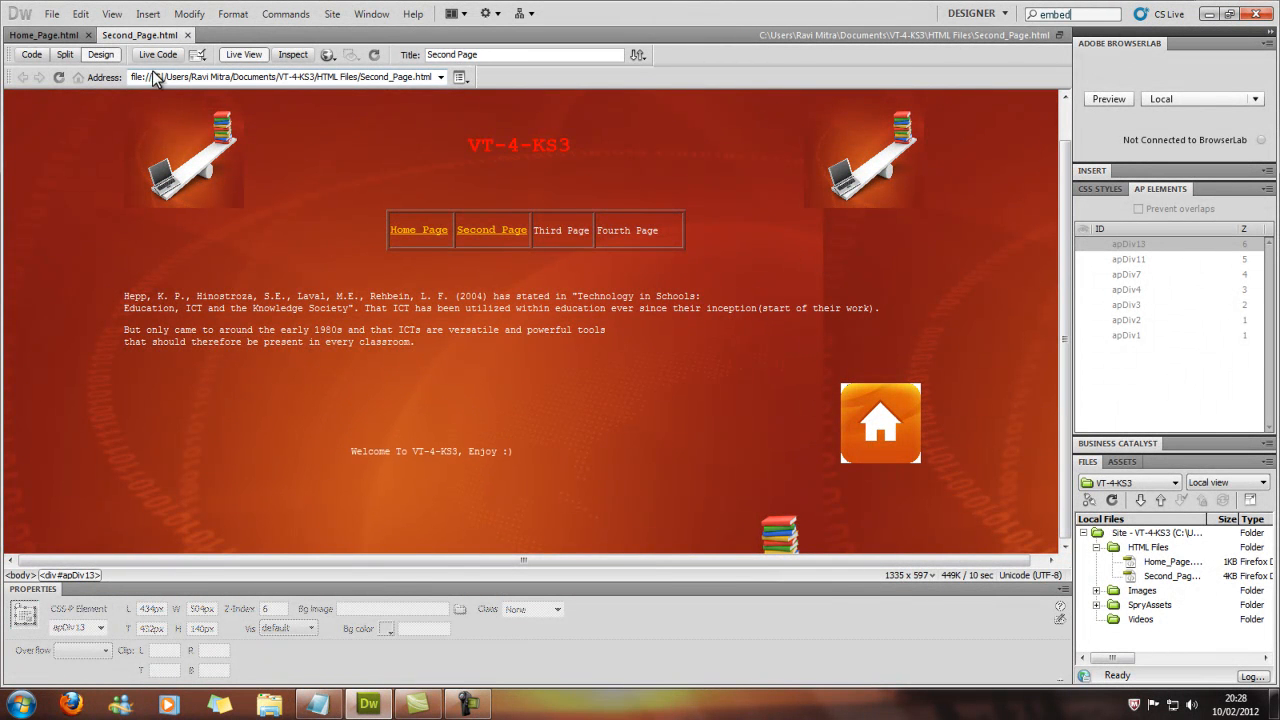
mouse_move(156, 54)
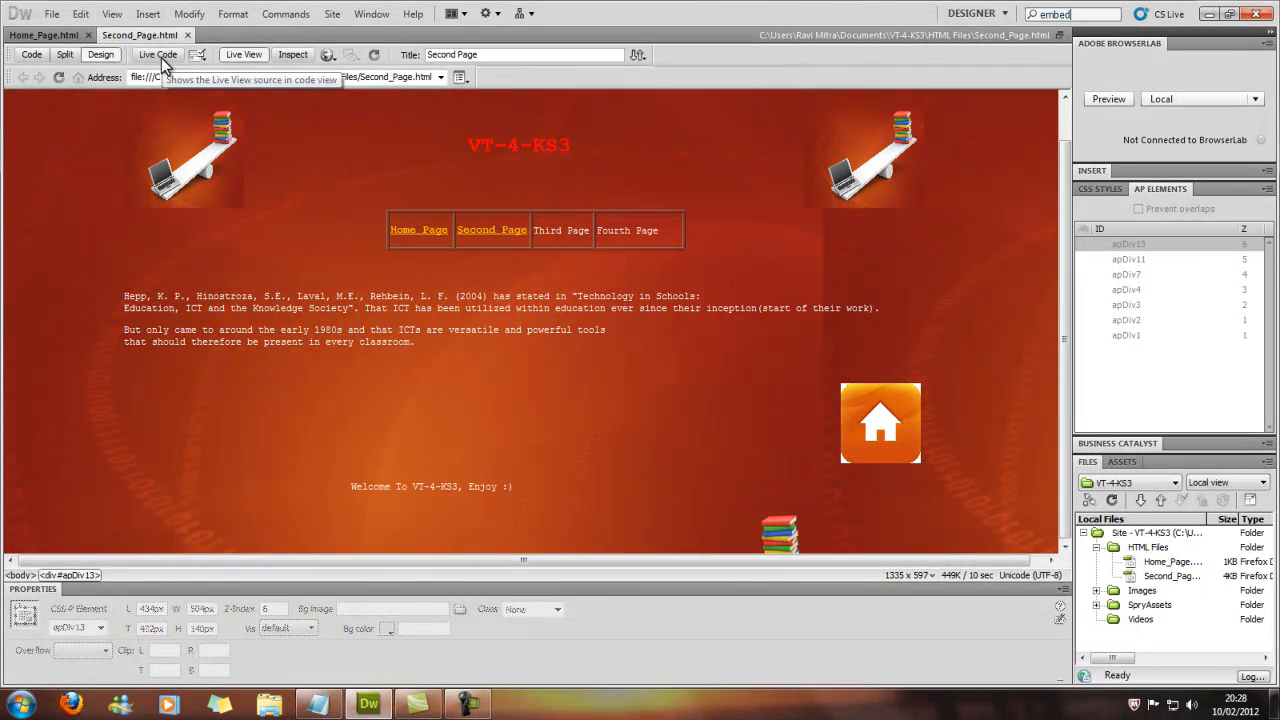